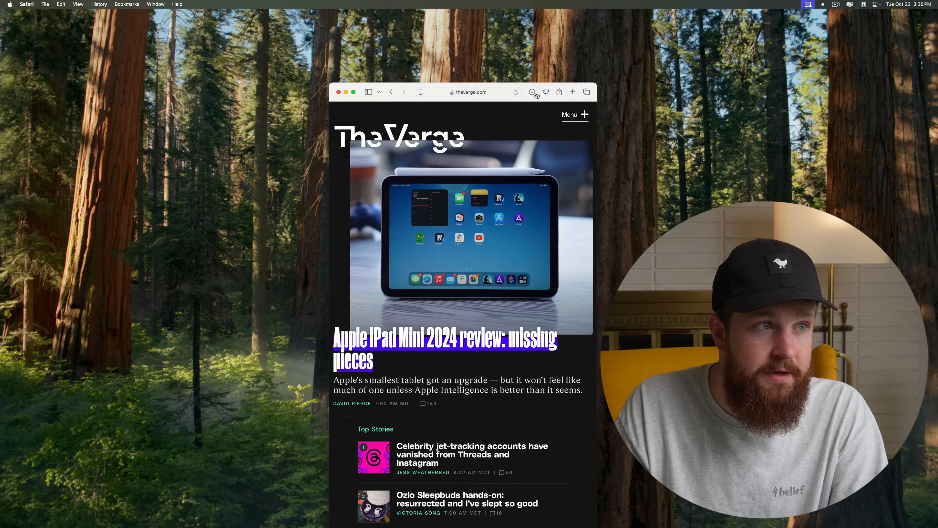
# Bring up System Settings on the General pane over the Safari window.
pyautogui.click(353, 91)
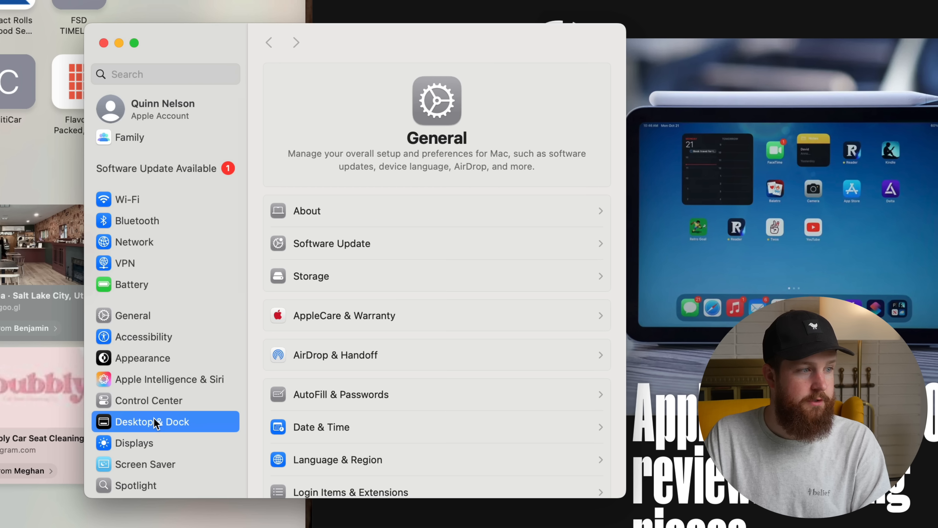
# In Desktop & Dock, toggle 'Tiled windows have margins' in the Windows section.
pyautogui.click(152, 422)
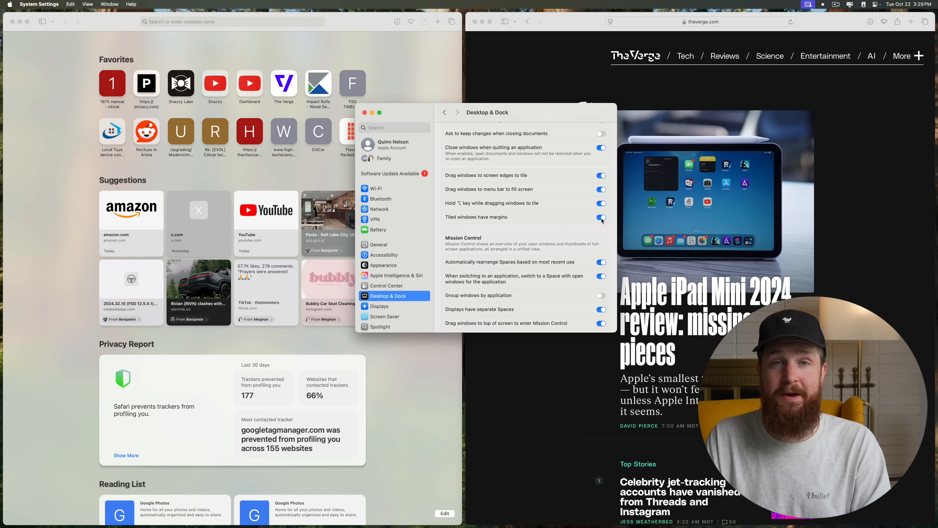
pyautogui.click(601, 217)
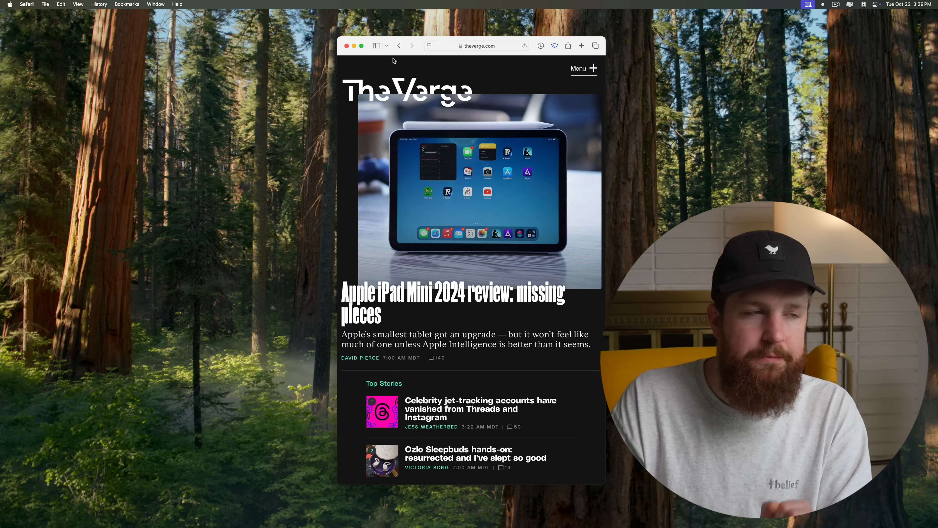
# Tile the Verge window to the left edge, then create a second Safari window with Command-N.
pyautogui.moveTo(392, 45); pyautogui.dragTo(523, 49)
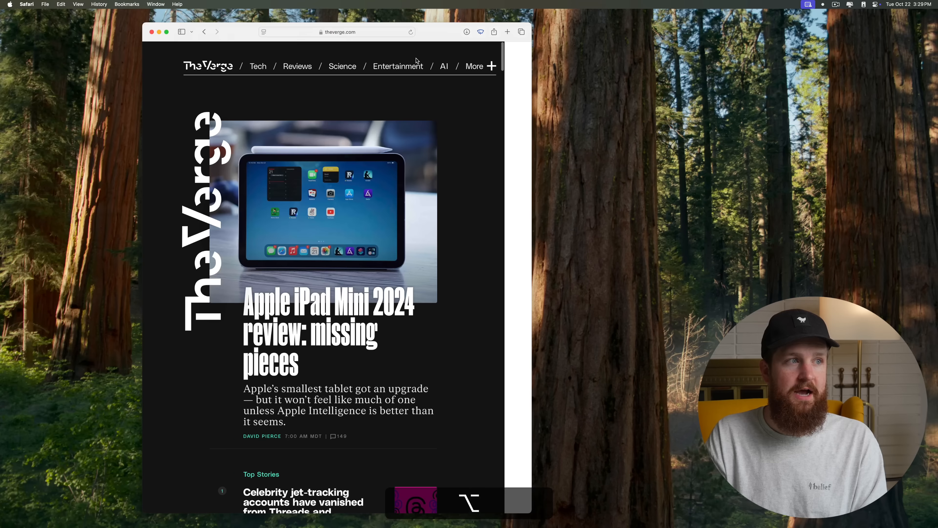
pyautogui.press('cmd+n')
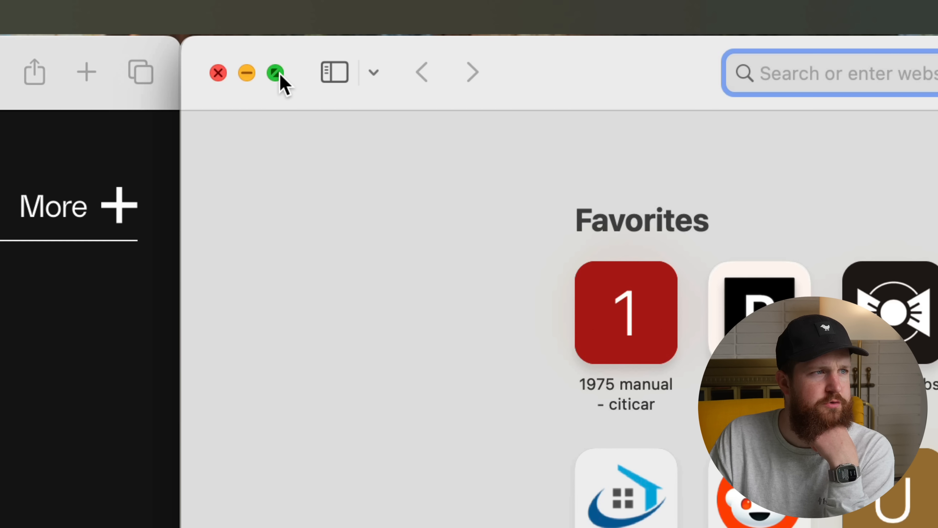
# Use the green button's Fill & Arrange layouts to tile the Safari windows in quarters.
pyautogui.click(275, 72)
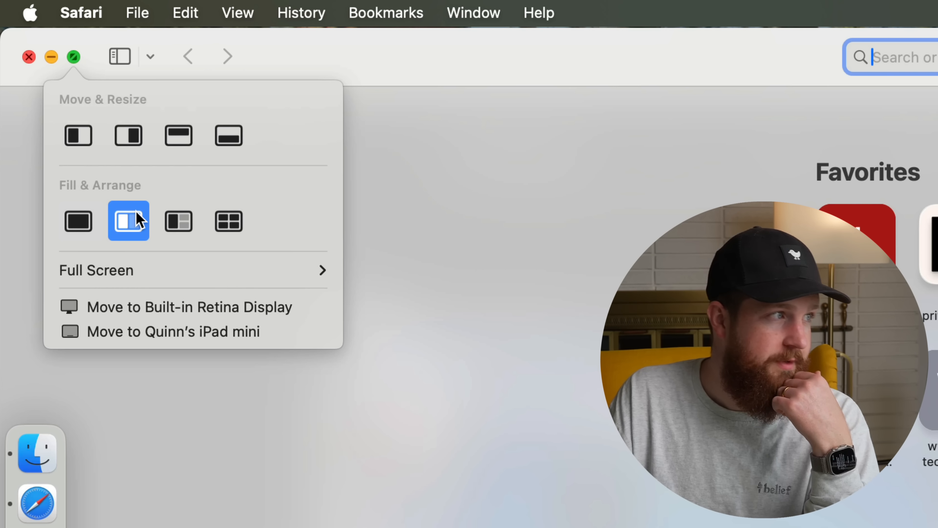
pyautogui.click(128, 220)
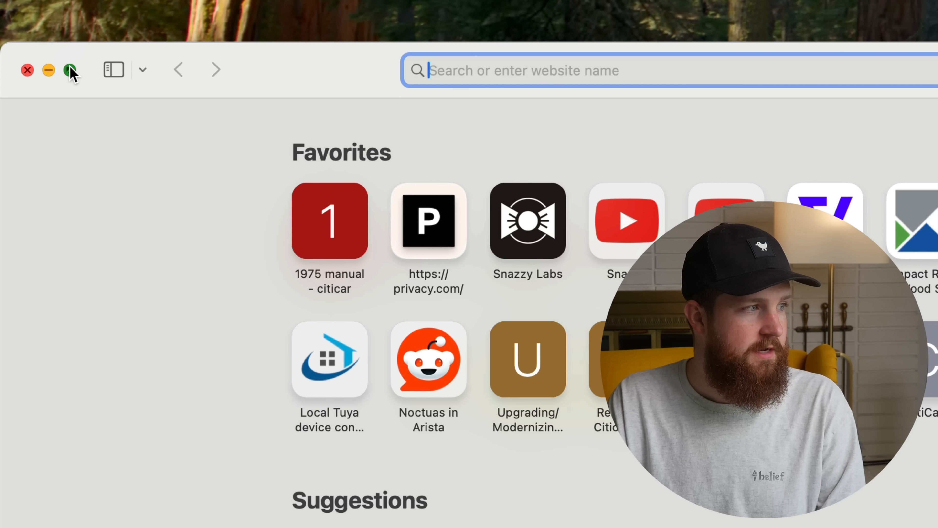
pyautogui.click(70, 69)
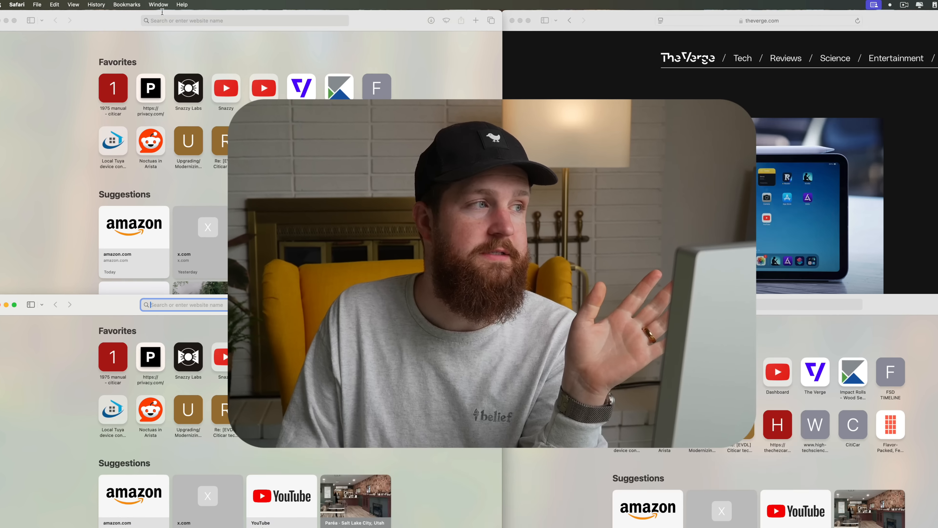
# Move the start-page window to the right half via Window > Move & Resize, then return to System Settings.
pyautogui.click(159, 5)
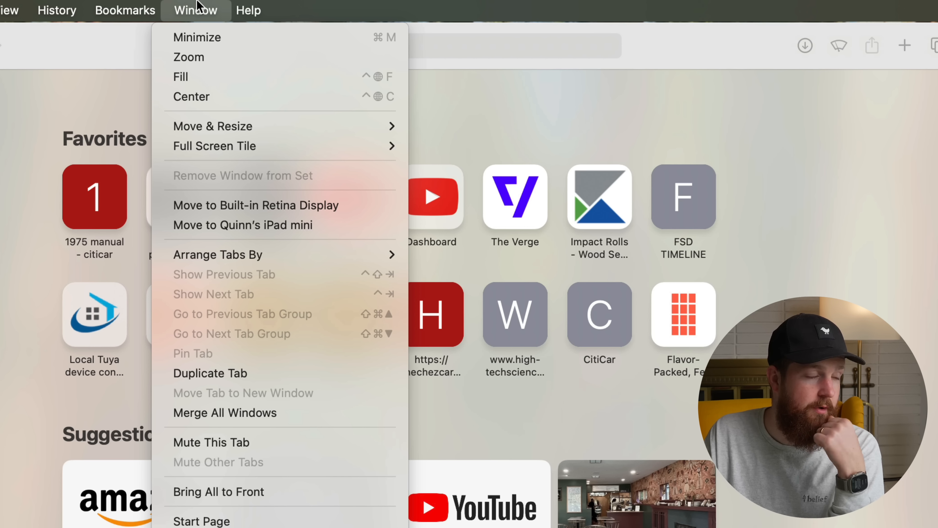
pyautogui.moveTo(213, 125)
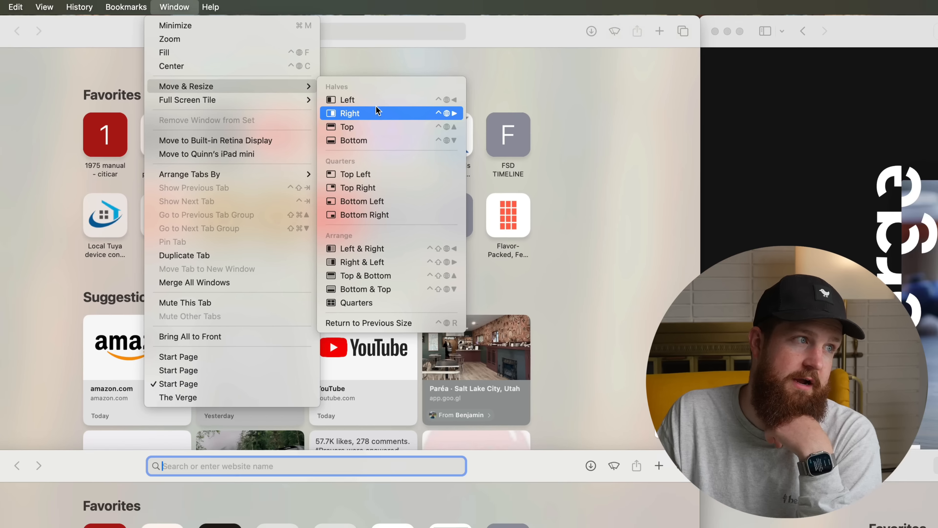
pyautogui.click(349, 113)
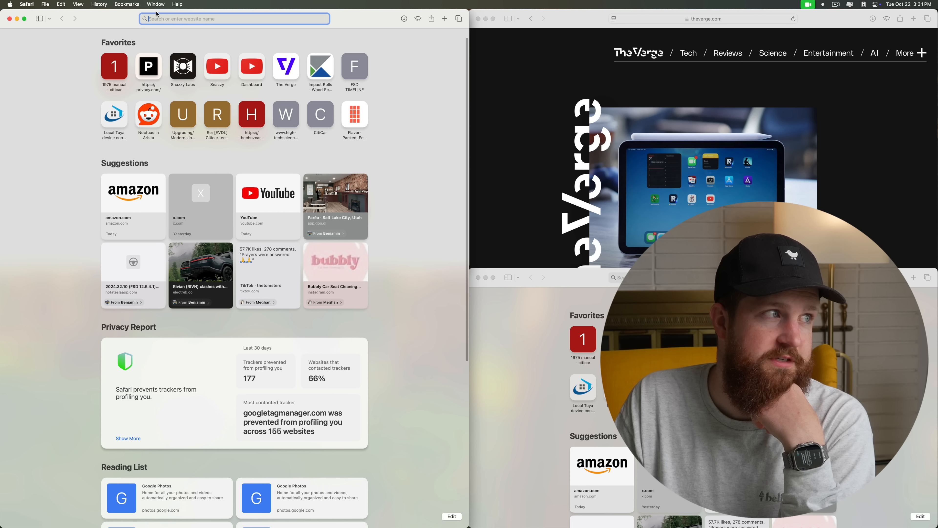
pyautogui.click(155, 4)
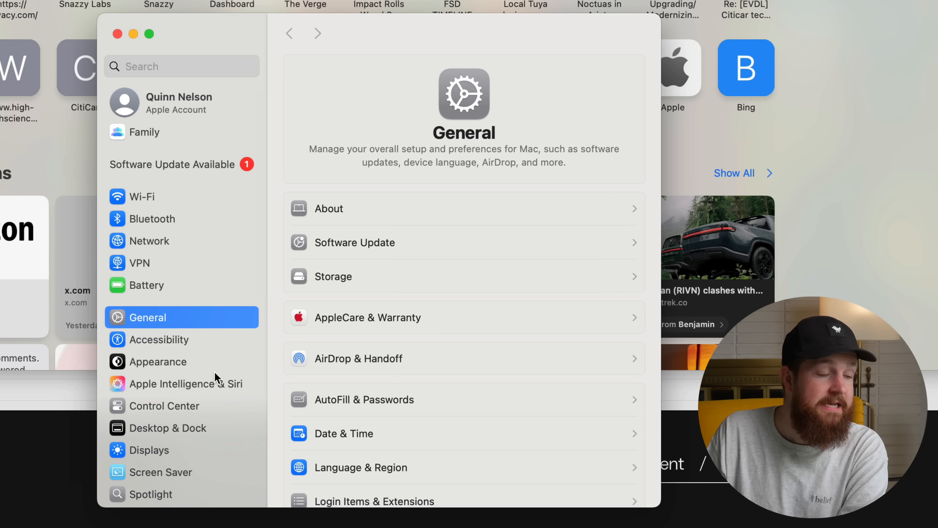
# Reach the App Shortcuts list inside Keyboard > Keyboard Shortcuts.
pyautogui.scroll(-3)
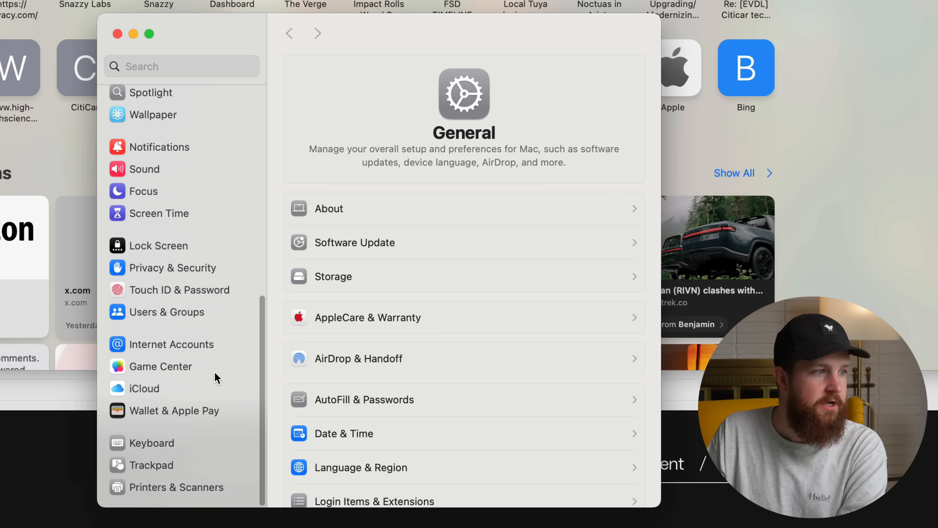
pyautogui.click(151, 442)
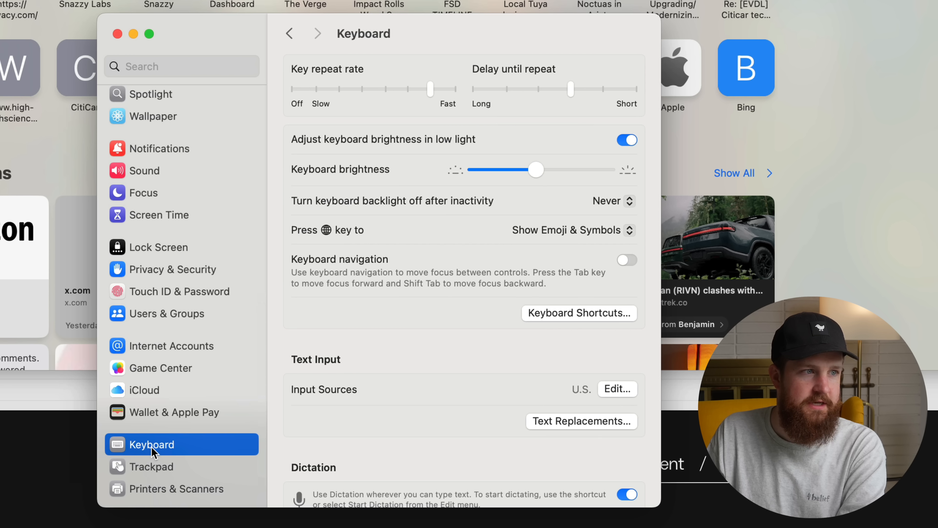
pyautogui.click(578, 313)
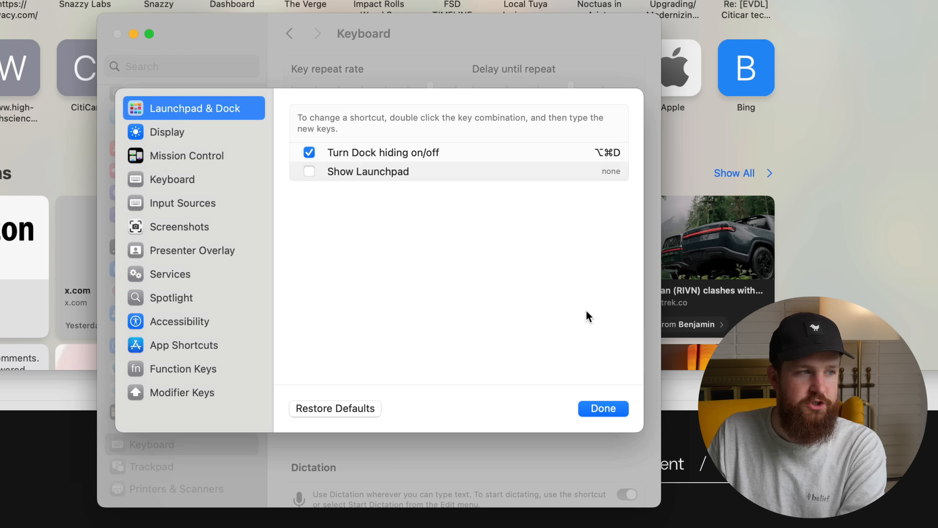
pyautogui.click(184, 344)
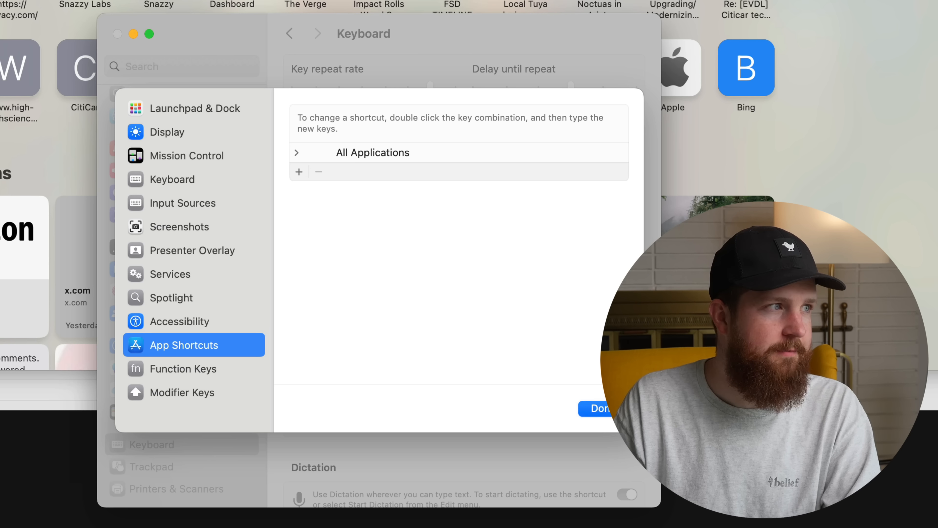
# Check the Window menu's tiling command names, then add a new app shortcut.
pyautogui.click(132, 12)
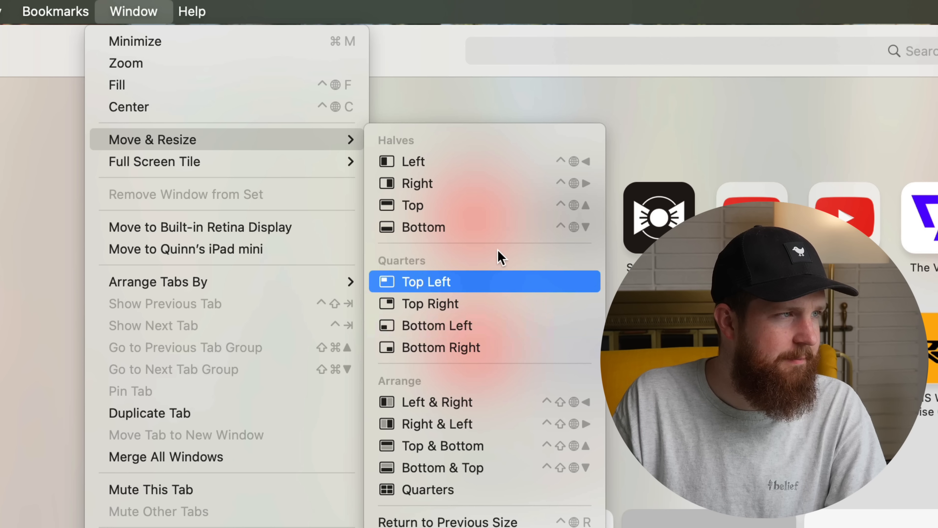
pyautogui.moveTo(464, 402)
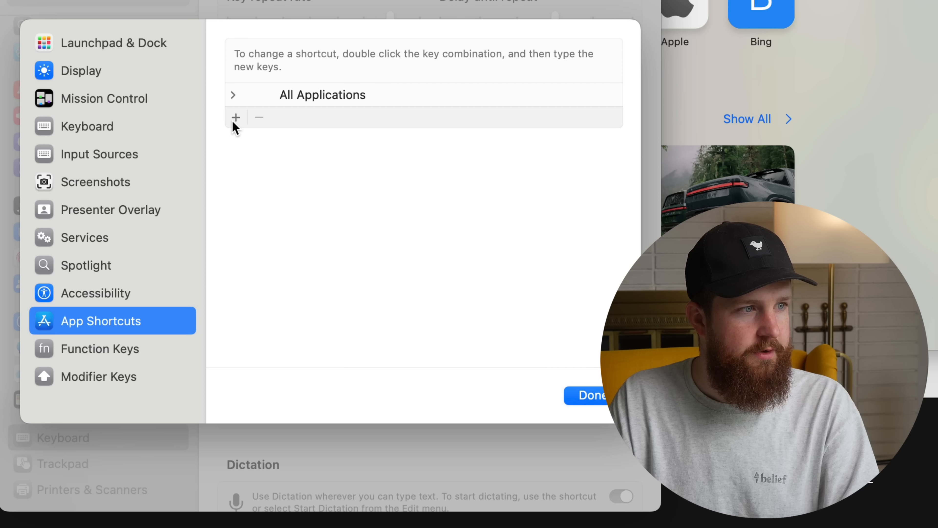
pyautogui.click(236, 117)
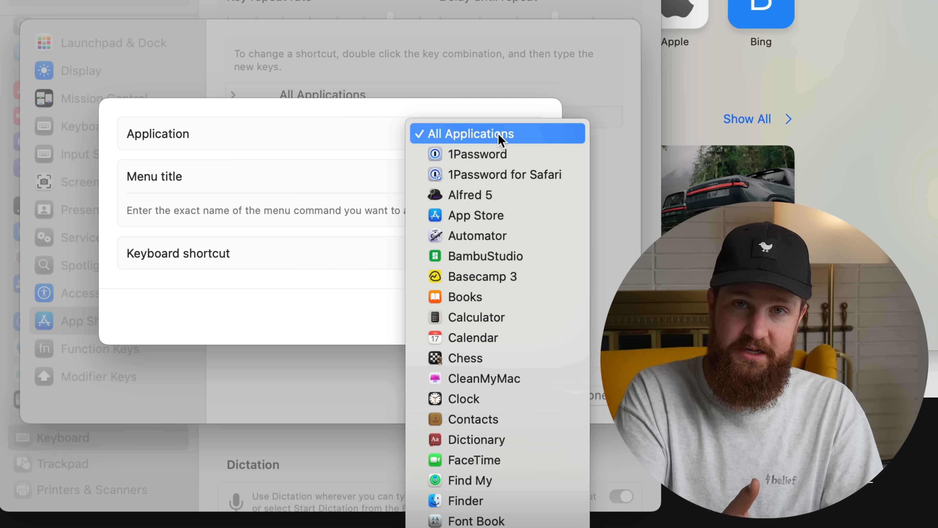
pyautogui.moveTo(383, 134)
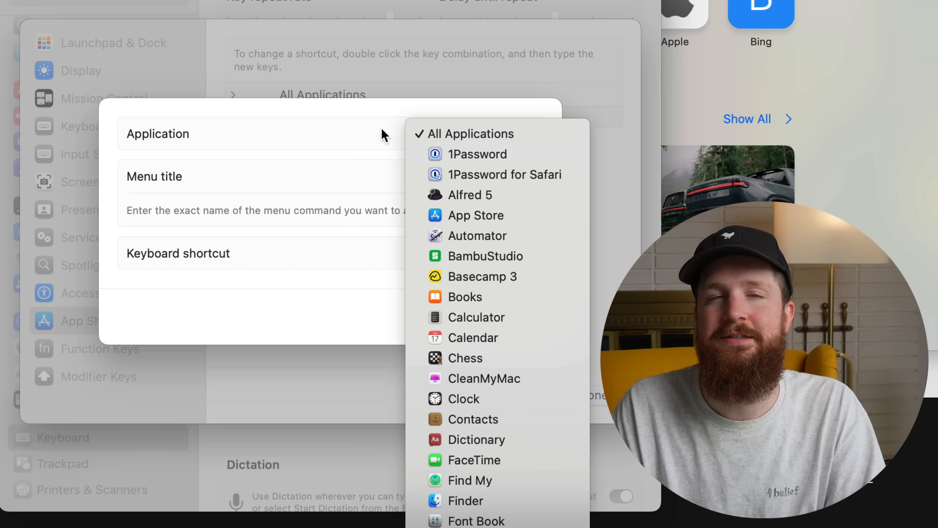
# Keep the new shortcut's Application set to All Applications.
pyautogui.click(470, 133)
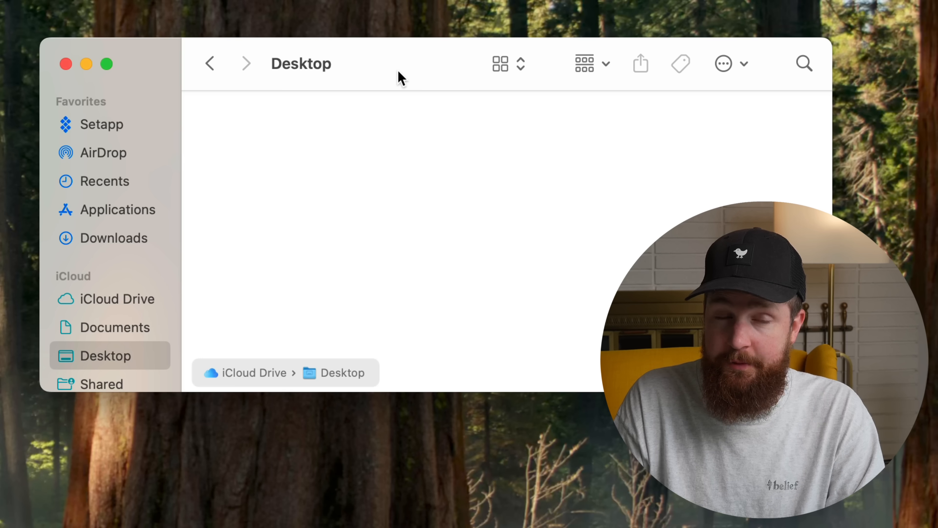
pyautogui.moveTo(412, 64)
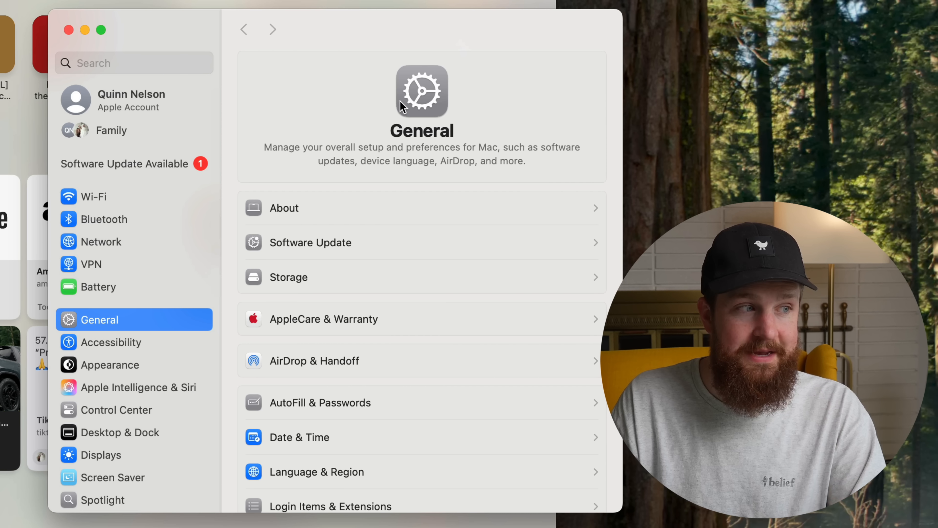
# Review Desktop & Dock's title-bar double-click option and try it on the browser window.
pyautogui.scroll(-3)
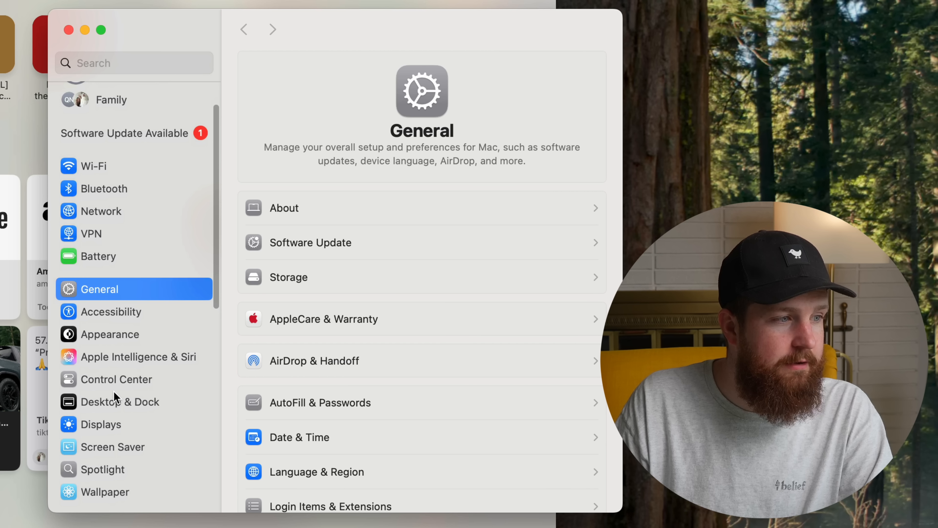
pyautogui.click(120, 401)
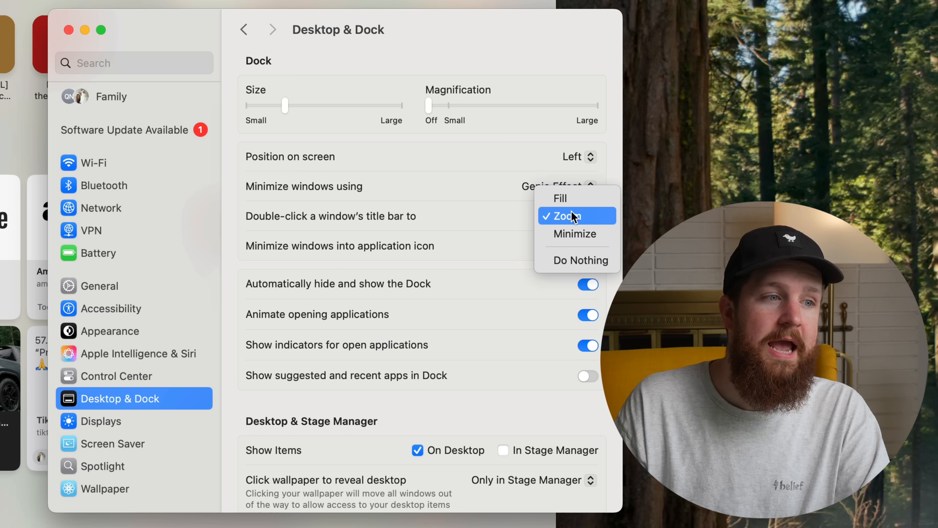
pyautogui.moveTo(573, 233)
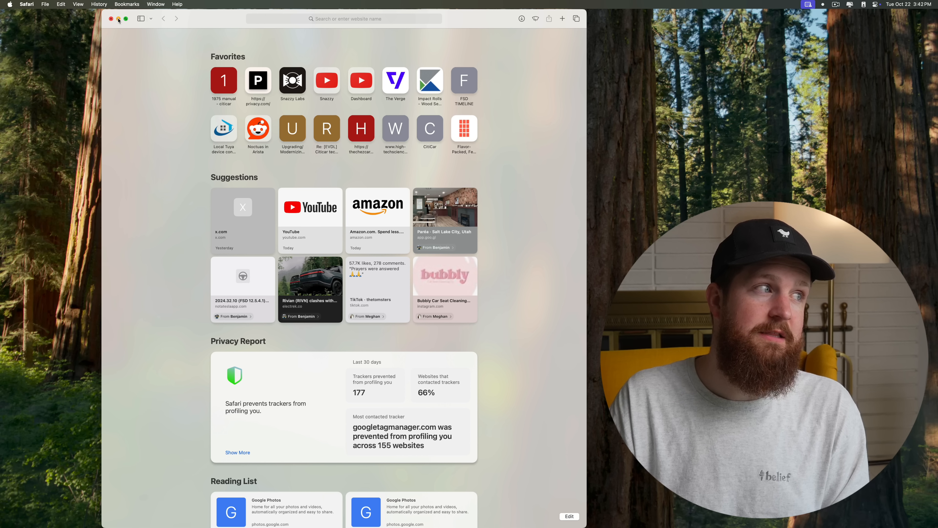
pyautogui.moveTo(211, 20)
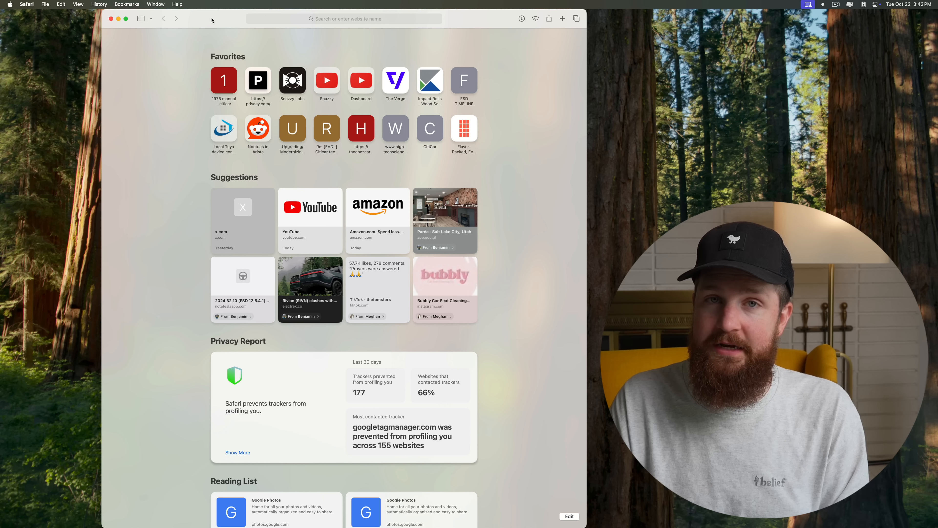
pyautogui.click(111, 18)
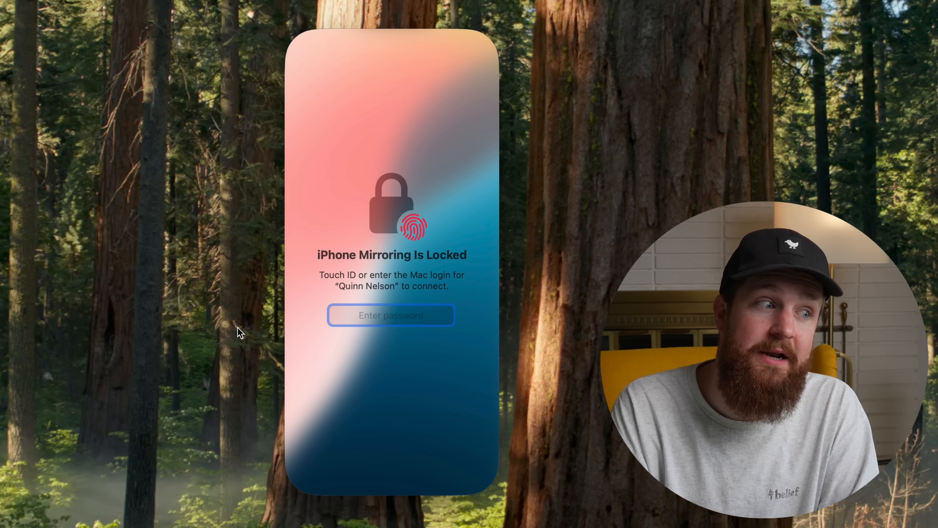
pyautogui.write('••')
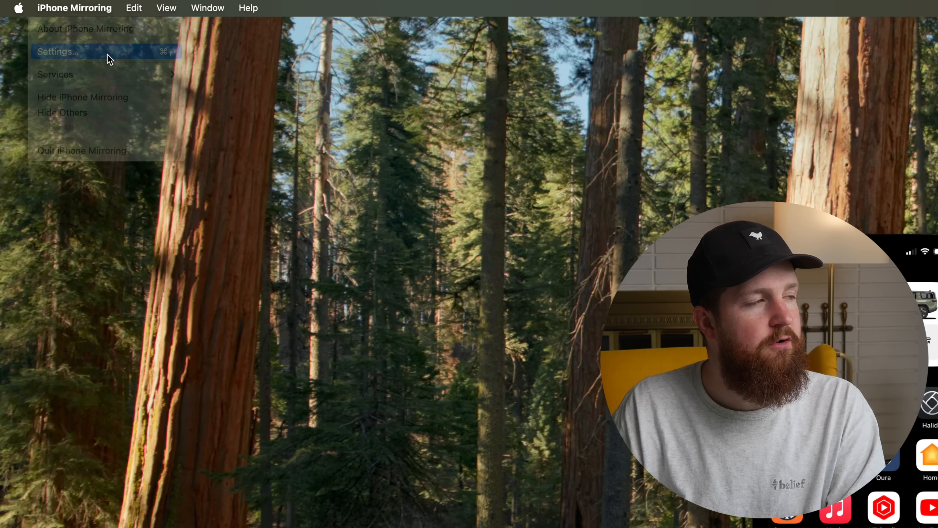
# Bring up iPhone Mirroring's Settings window from the menu bar.
pyautogui.click(58, 51)
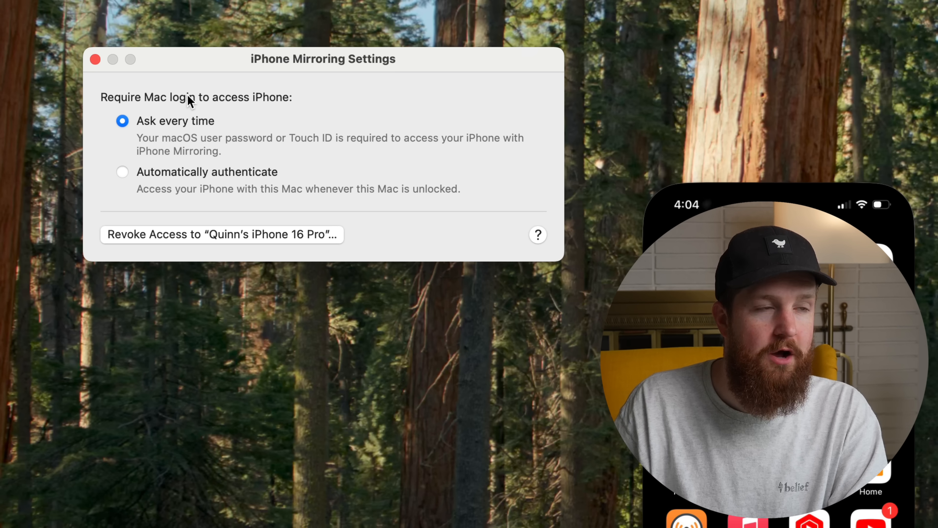
pyautogui.moveTo(165, 178)
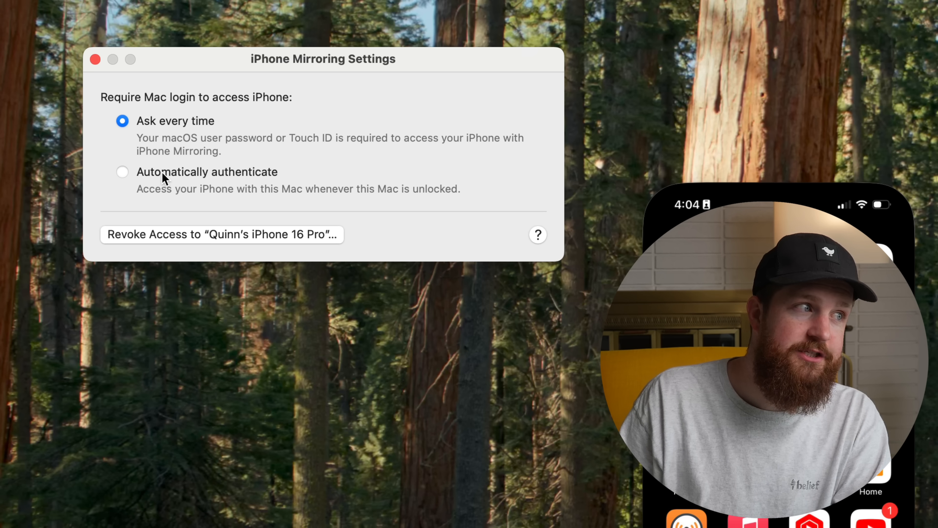
# Choose Automatically authenticate and confirm with the macOS password.
pyautogui.click(122, 172)
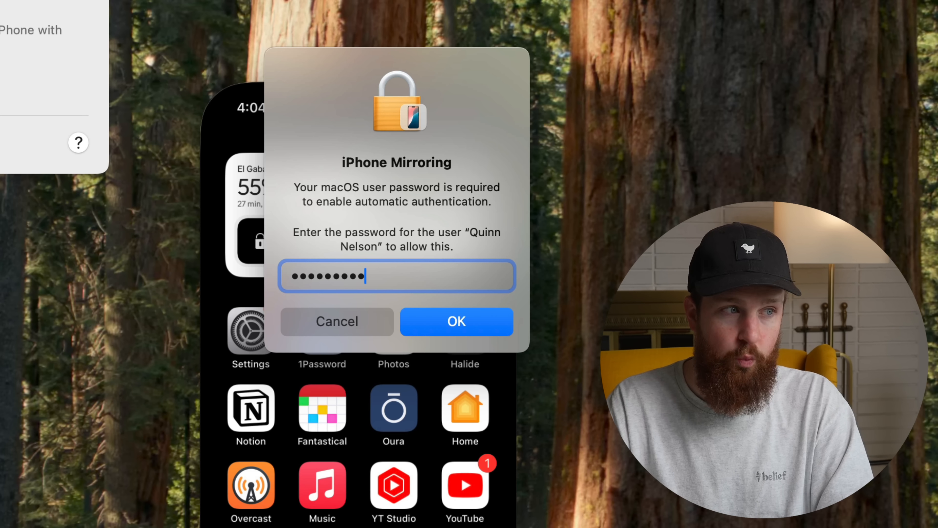
pyautogui.click(456, 321)
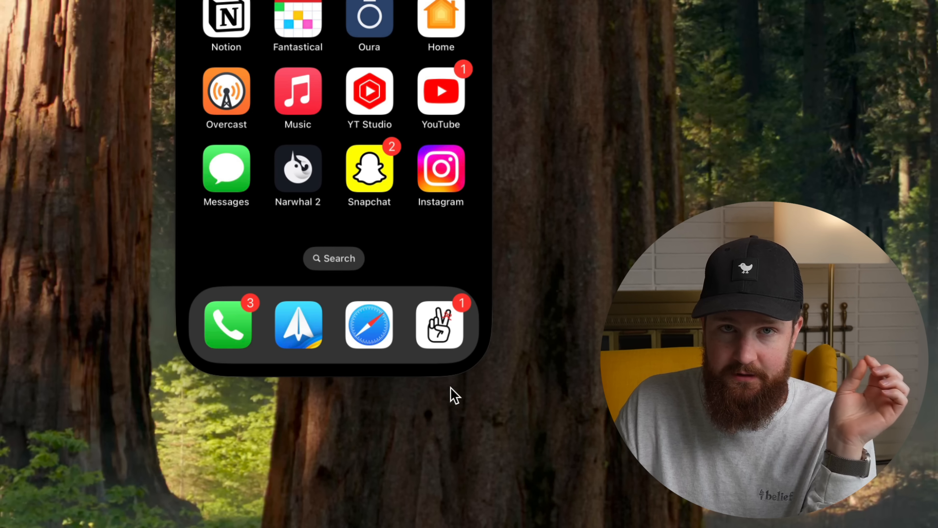
pyautogui.moveTo(472, 368)
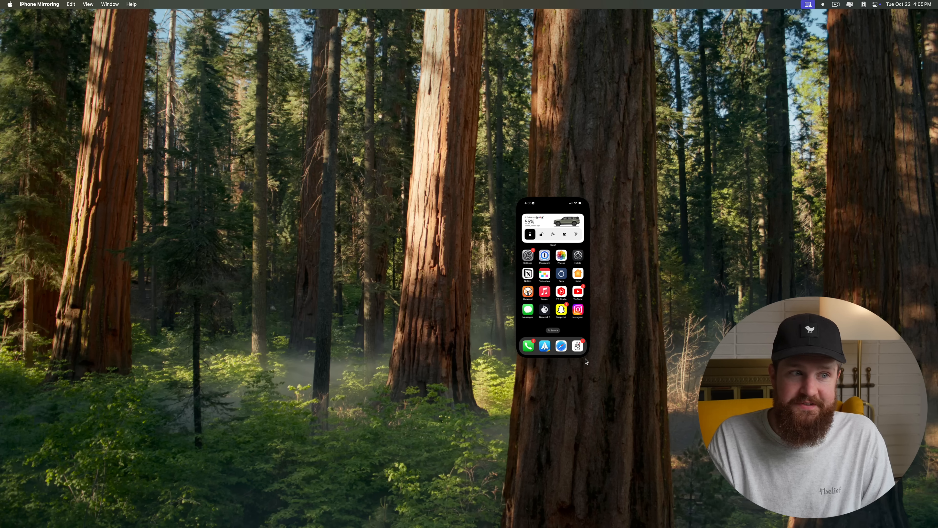
pyautogui.moveTo(562, 354)
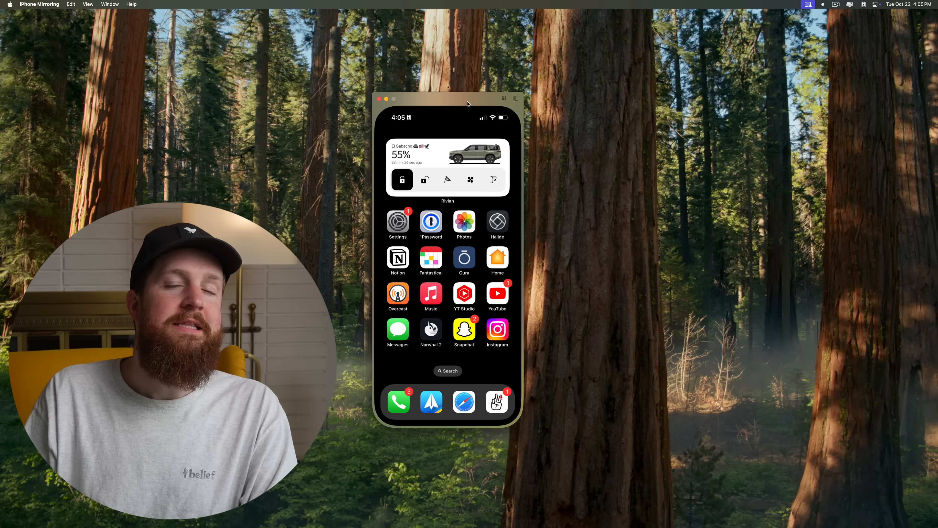
# Drag the mirrored iPhone window to the top-right corner and nudge it into place.
pyautogui.moveTo(448, 99); pyautogui.dragTo(861, 21)
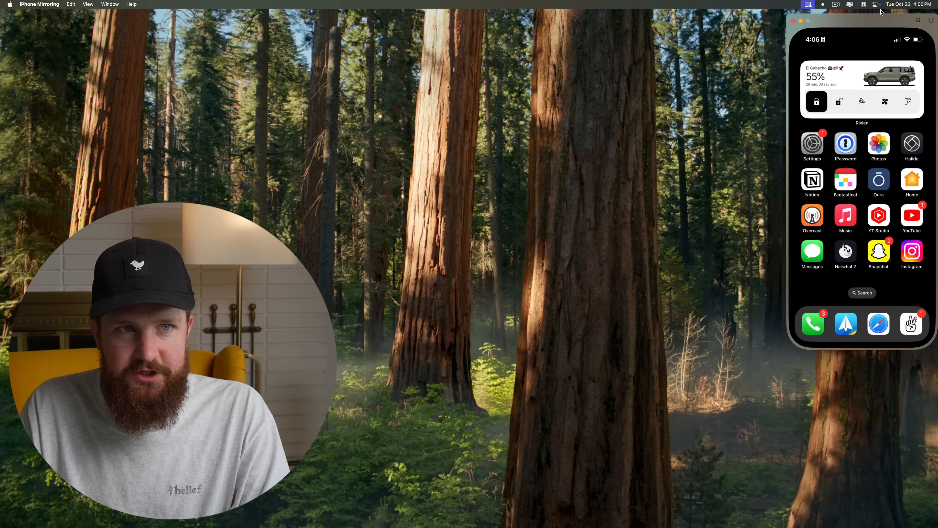
pyautogui.moveTo(861, 21); pyautogui.dragTo(469, 126)
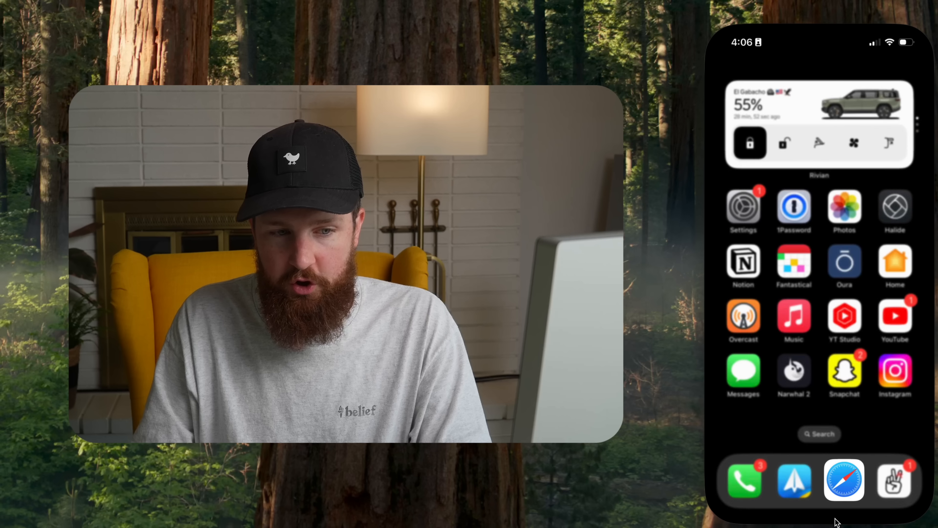
# Launch Safari on the mirrored iPhone, then bring up its recently used apps via the keyboard shortcut.
pyautogui.click(844, 480)
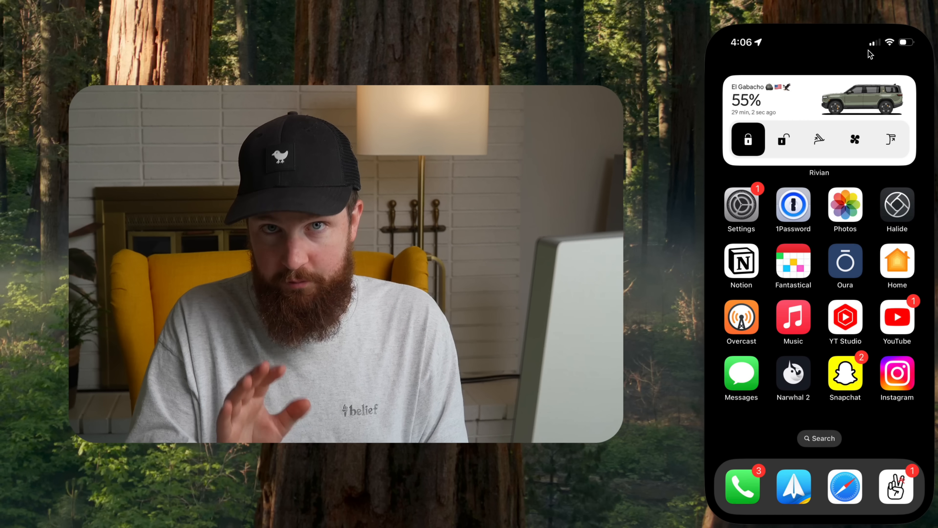
pyautogui.click(845, 485)
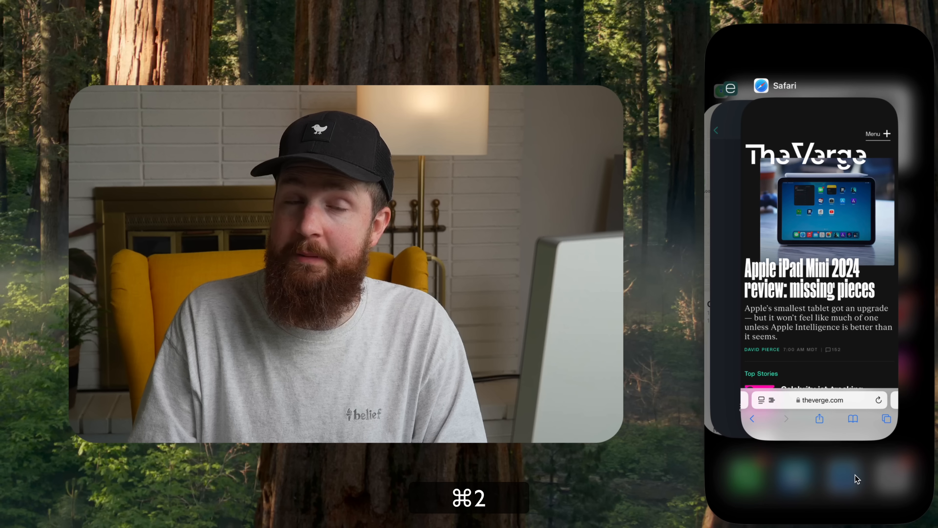
pyautogui.press('cmd+3')
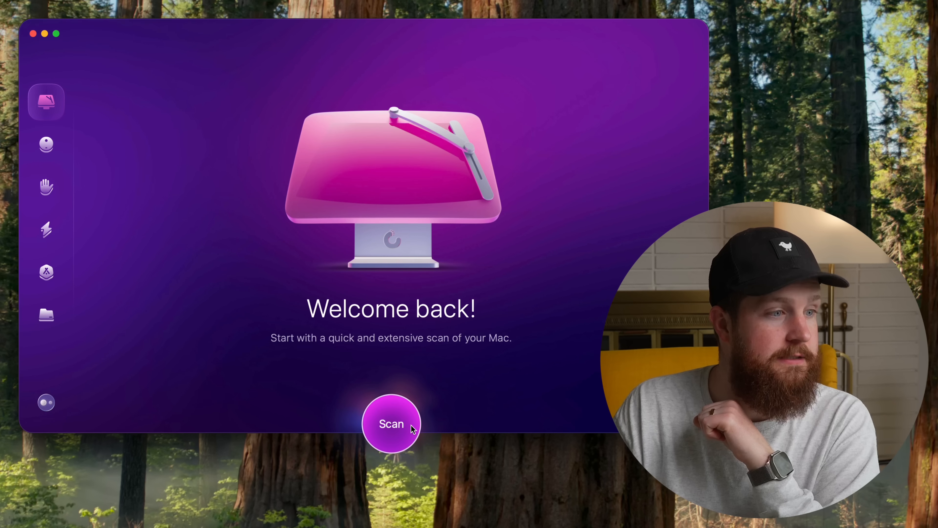
# Start a full CleanMyMac scan of the Mac.
pyautogui.click(391, 423)
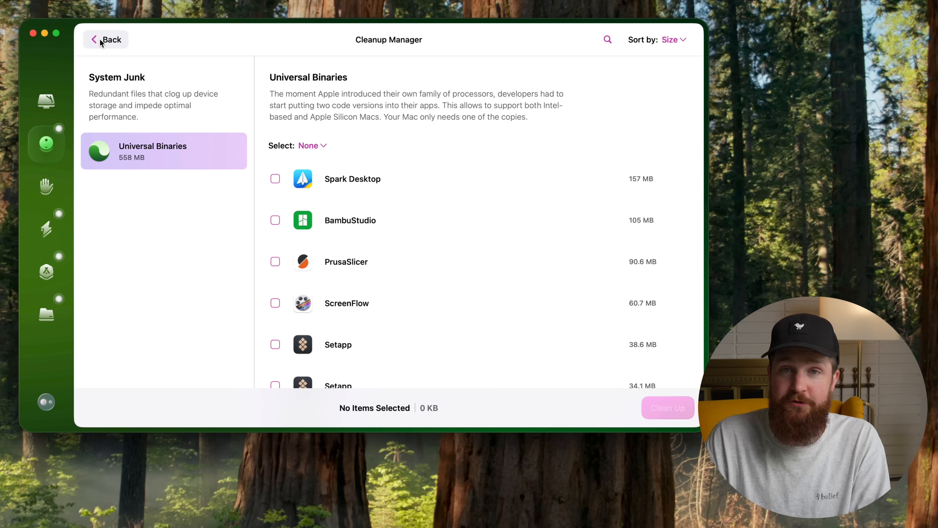
# Return to the results summary, review the two app updates, then review all 21 clutter files.
pyautogui.click(106, 40)
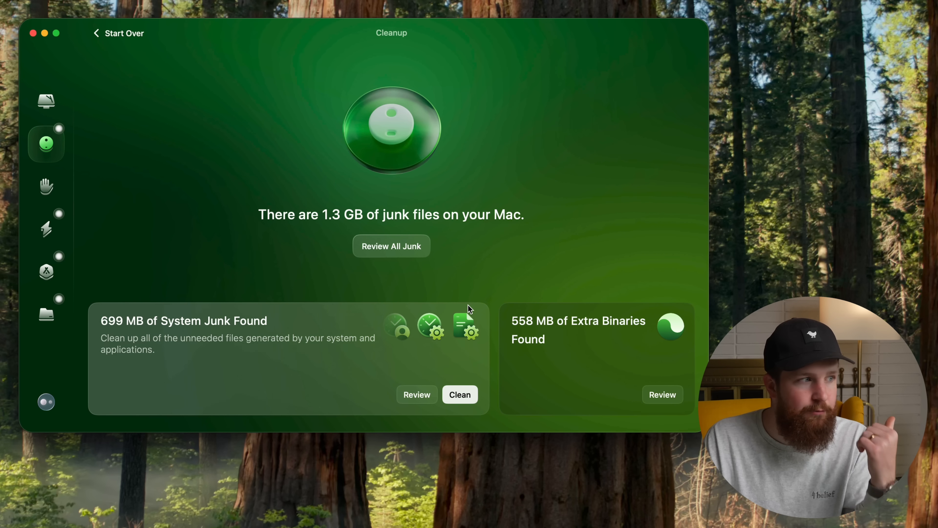
pyautogui.click(46, 271)
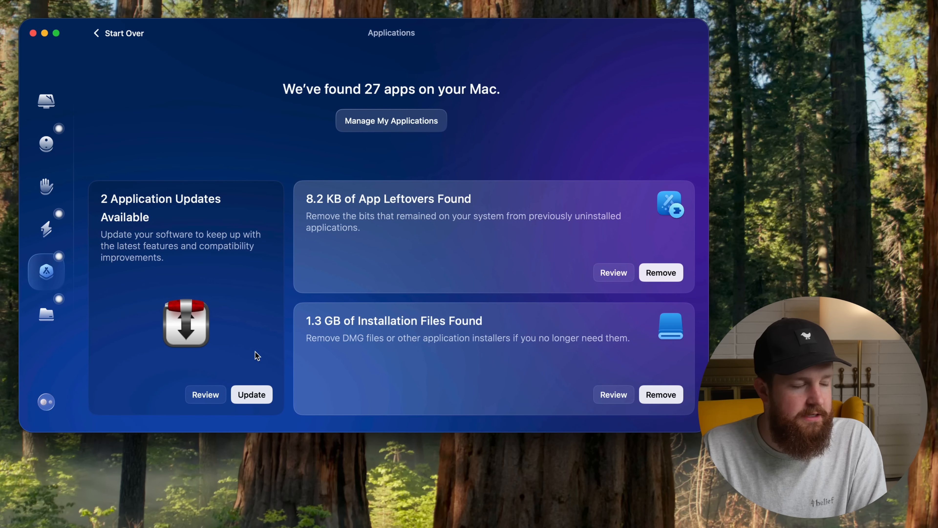
pyautogui.moveTo(232, 350)
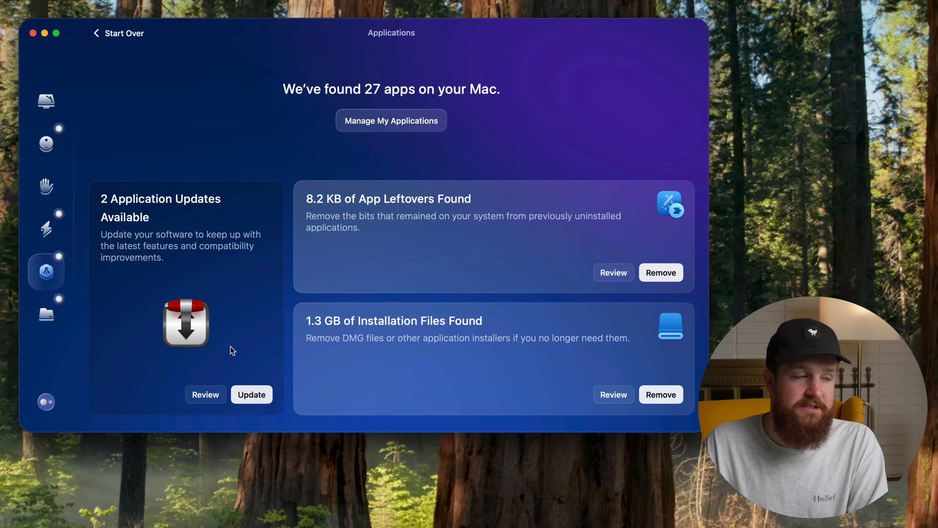
pyautogui.click(205, 394)
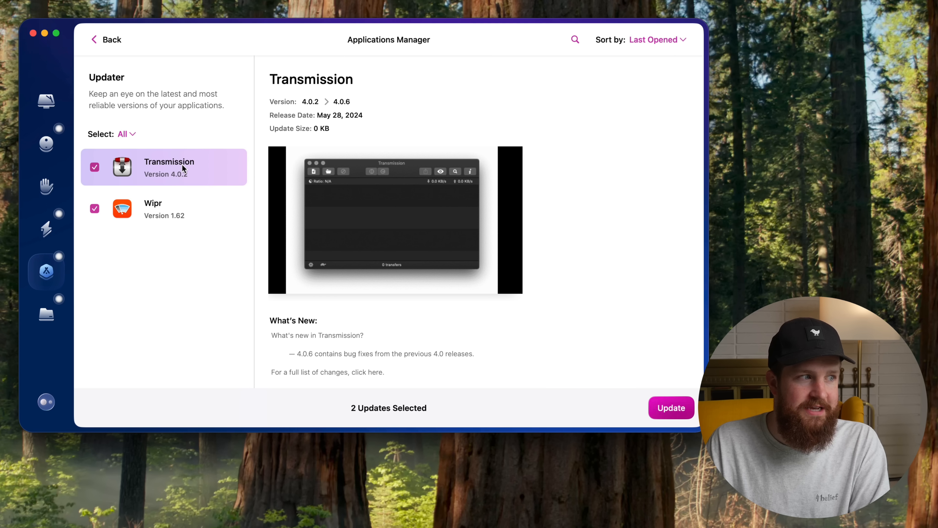
pyautogui.moveTo(172, 130)
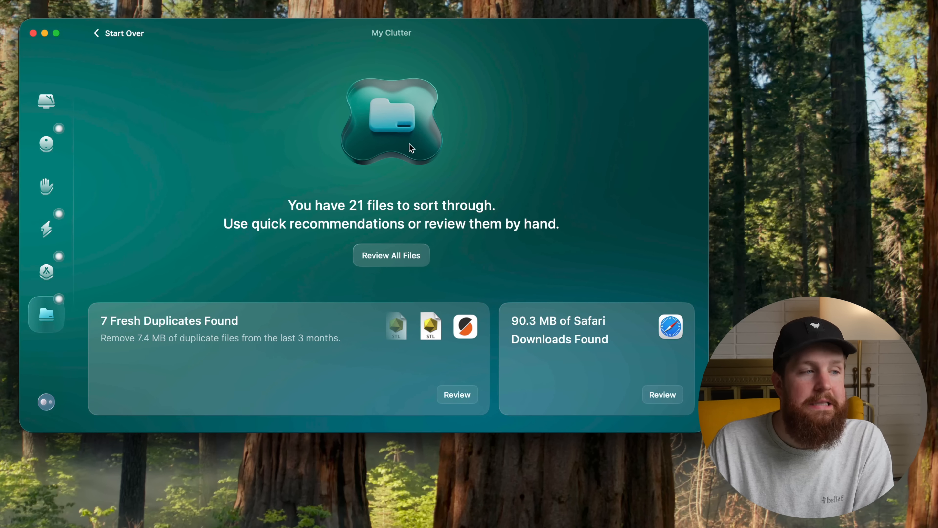
pyautogui.moveTo(443, 375)
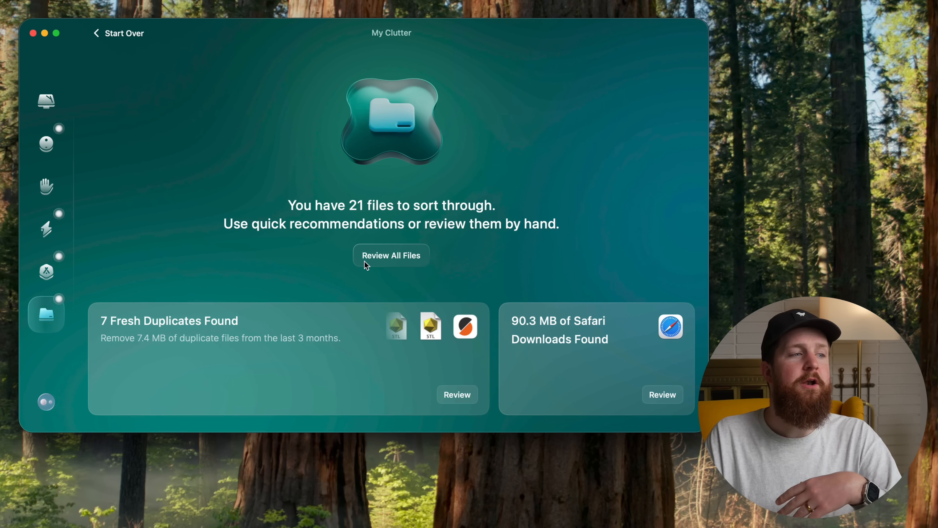
pyautogui.click(391, 255)
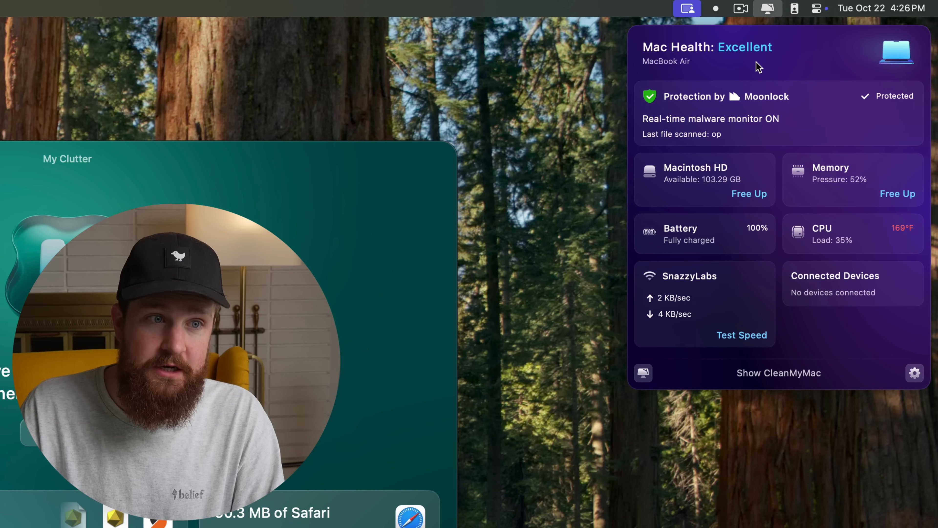
# Run the network speed test, view memory usage details and free up memory.
pyautogui.click(741, 335)
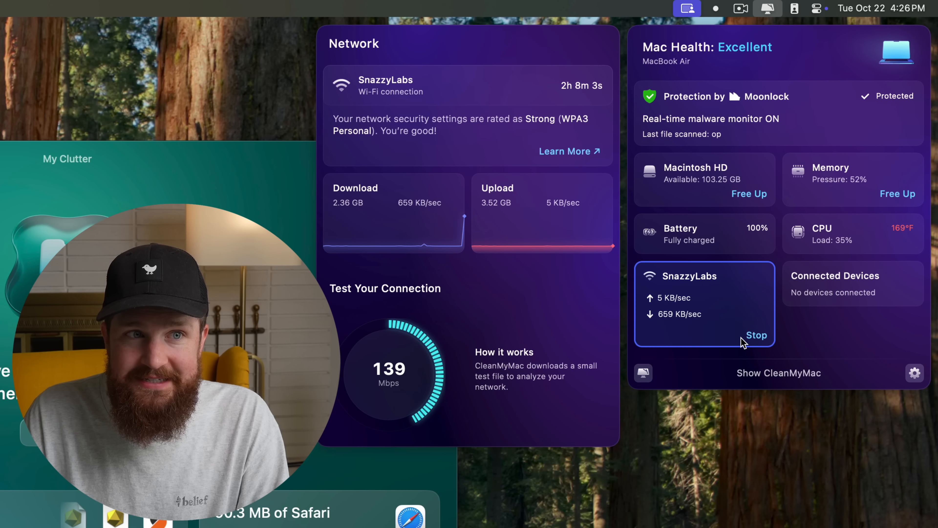
pyautogui.click(831, 174)
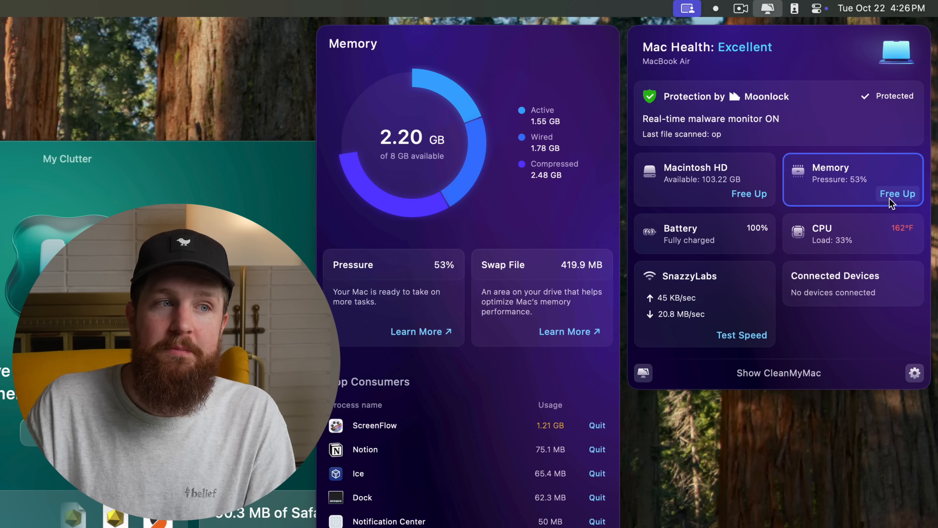
pyautogui.click(850, 234)
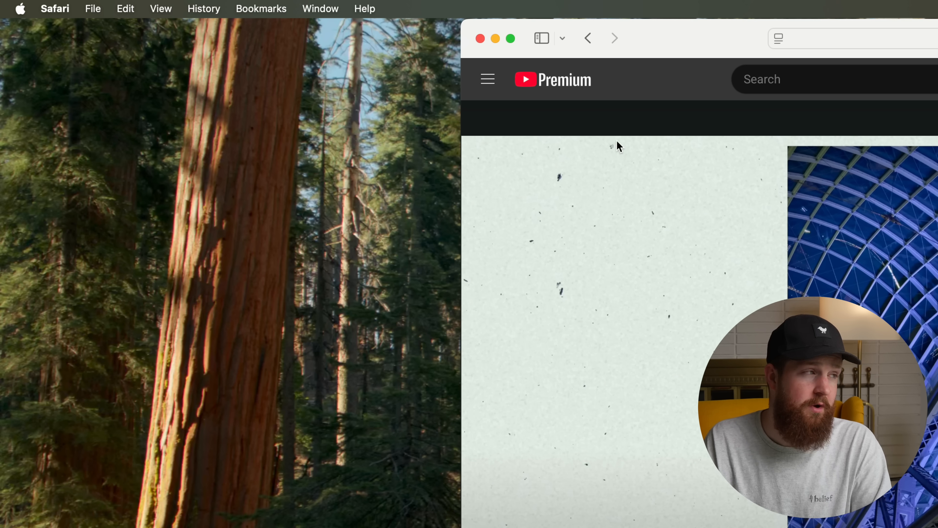
pyautogui.click(160, 9)
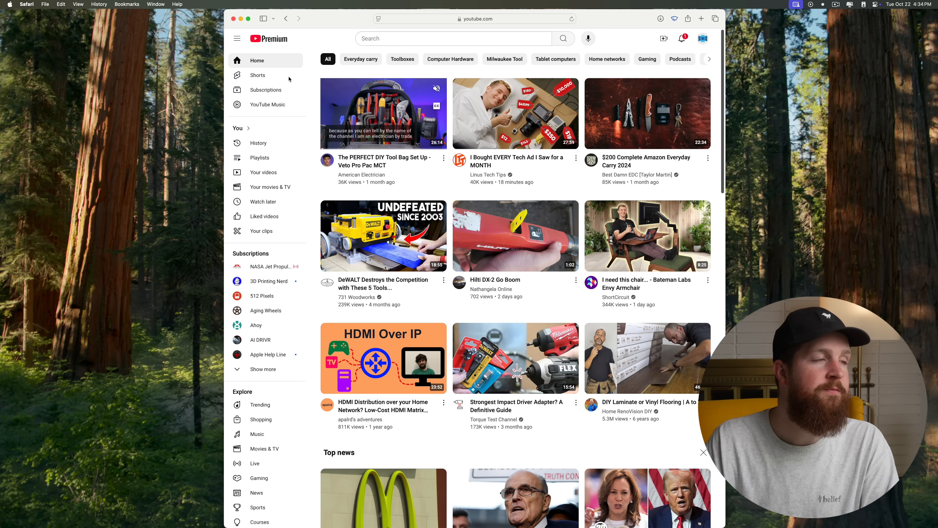
pyautogui.scroll(-3)
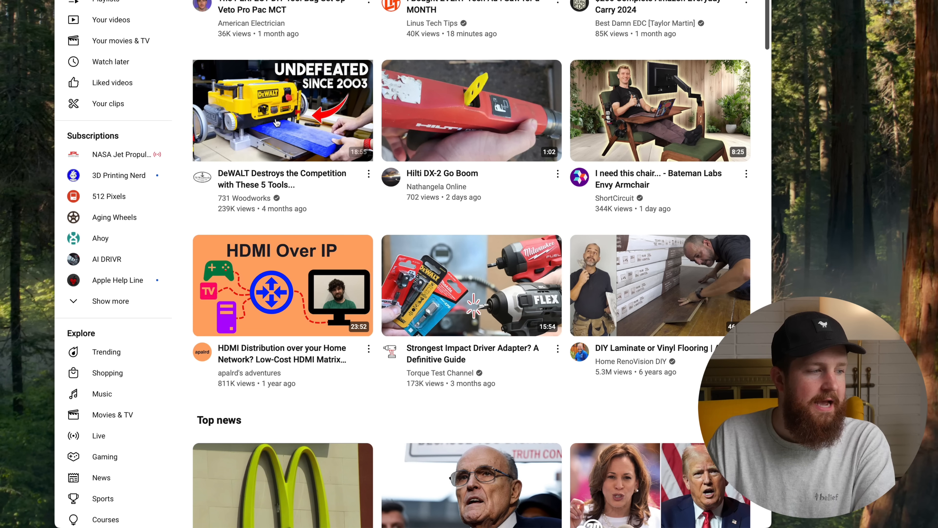
pyautogui.scroll(-3)
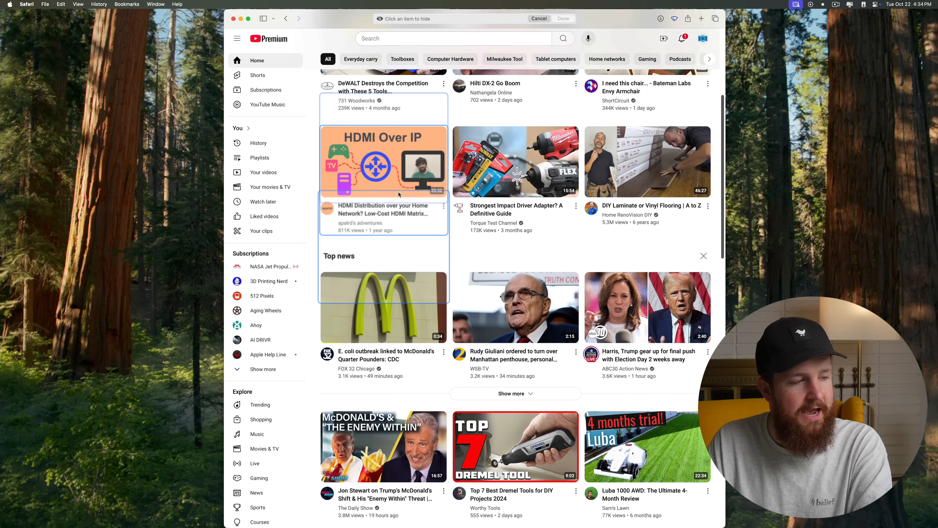
pyautogui.scroll(-3)
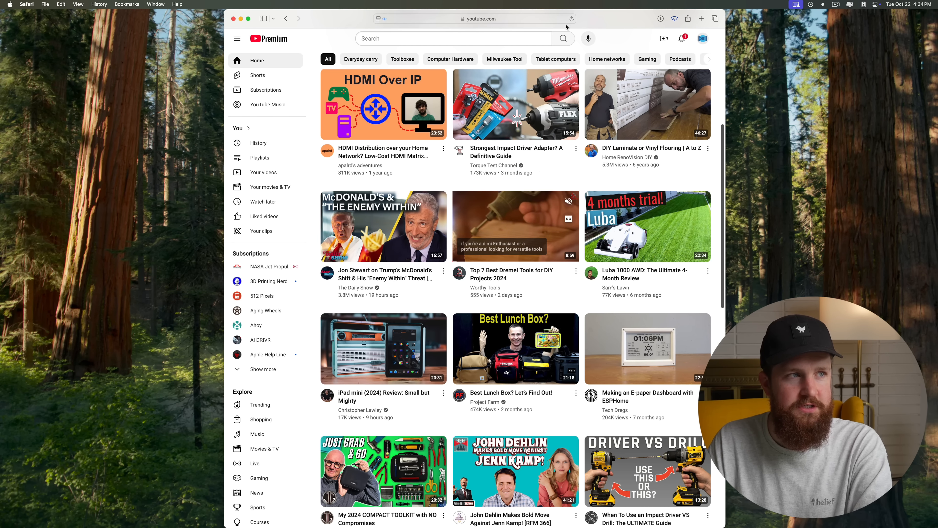
pyautogui.scroll(-3)
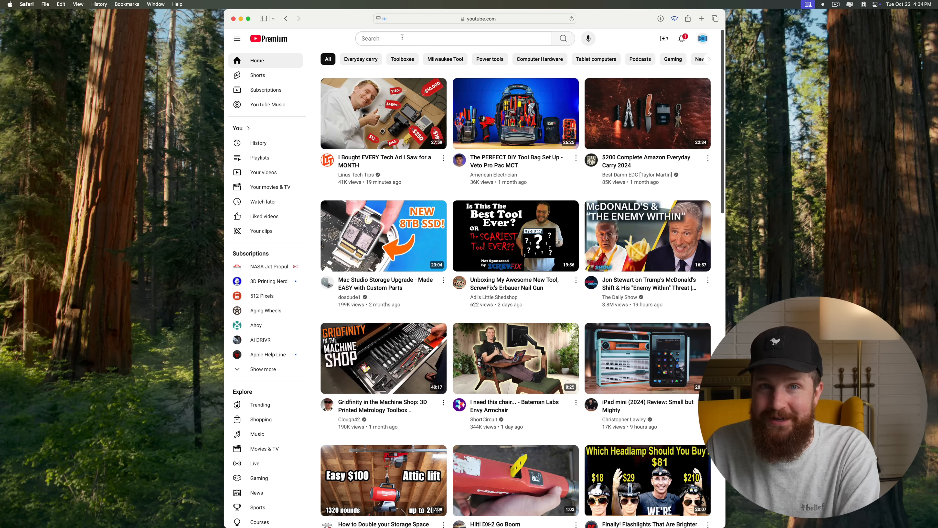
# Add YouTube to the Dock as a web app via File > Add to Dock.
pyautogui.click(384, 18)
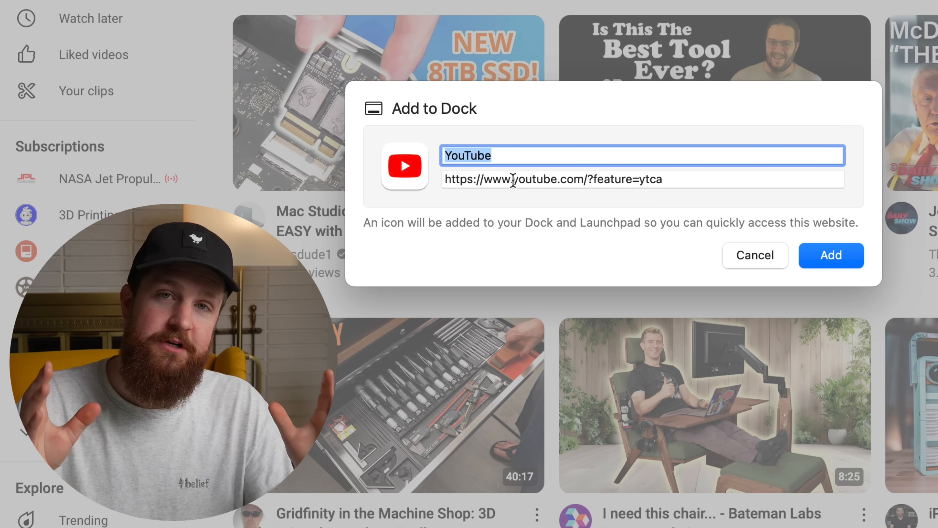
pyautogui.click(754, 255)
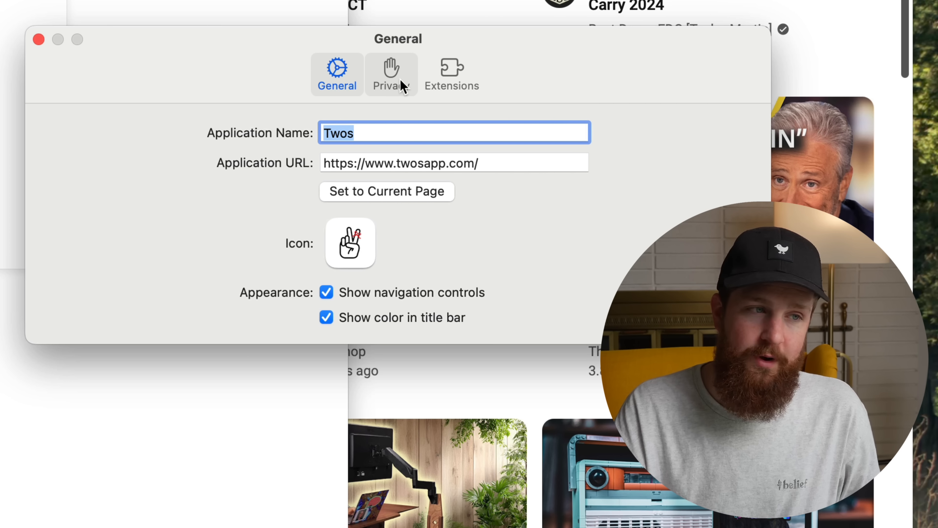
# View the Twos web app's Privacy settings, then its Extensions settings.
pyautogui.click(451, 74)
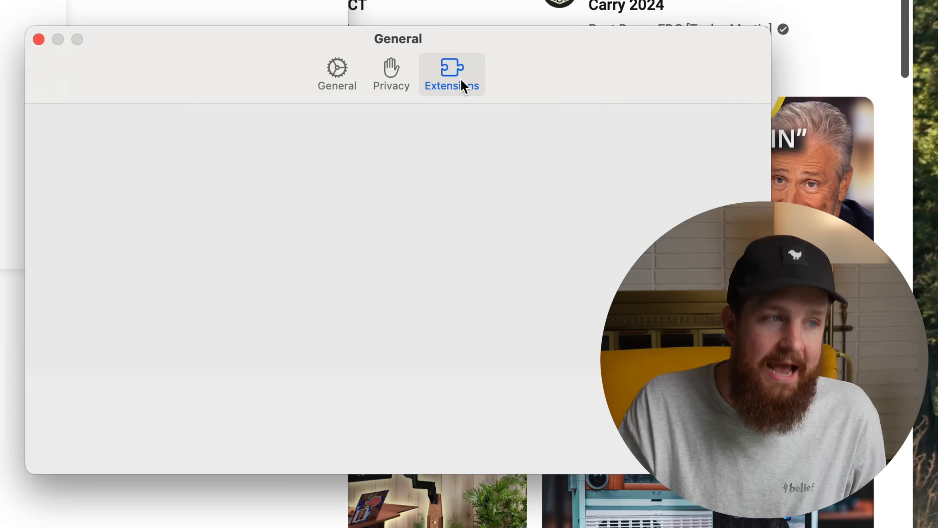
pyautogui.click(452, 74)
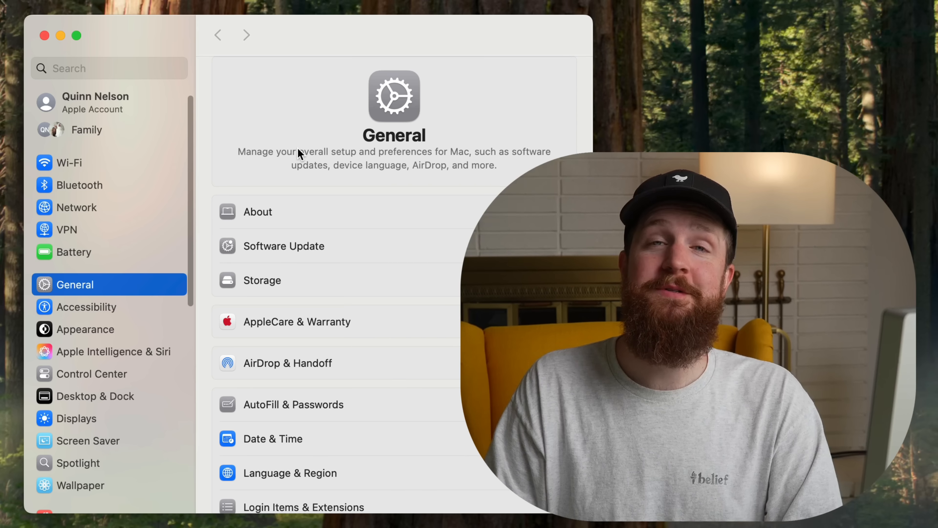
# Begin Vocal Shortcuts setup under Accessibility and continue to the action list.
pyautogui.click(86, 306)
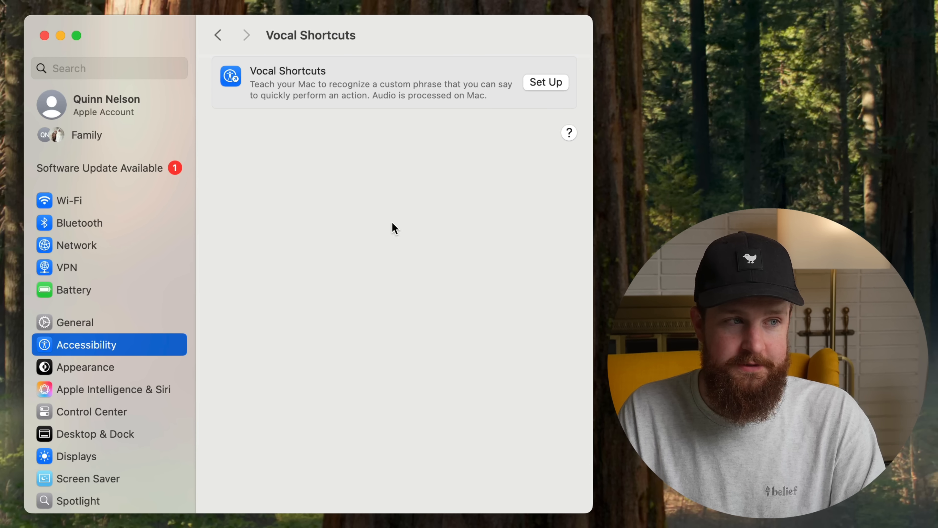
pyautogui.click(546, 82)
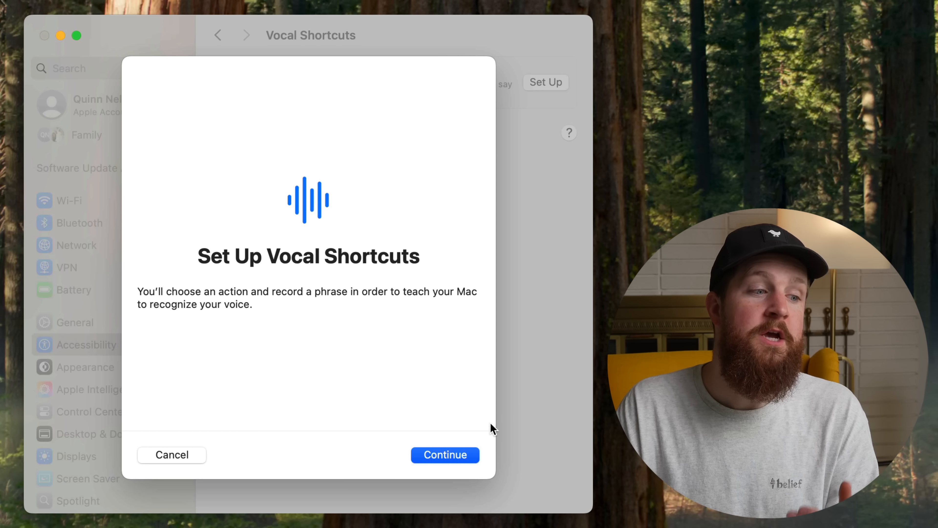
pyautogui.click(444, 455)
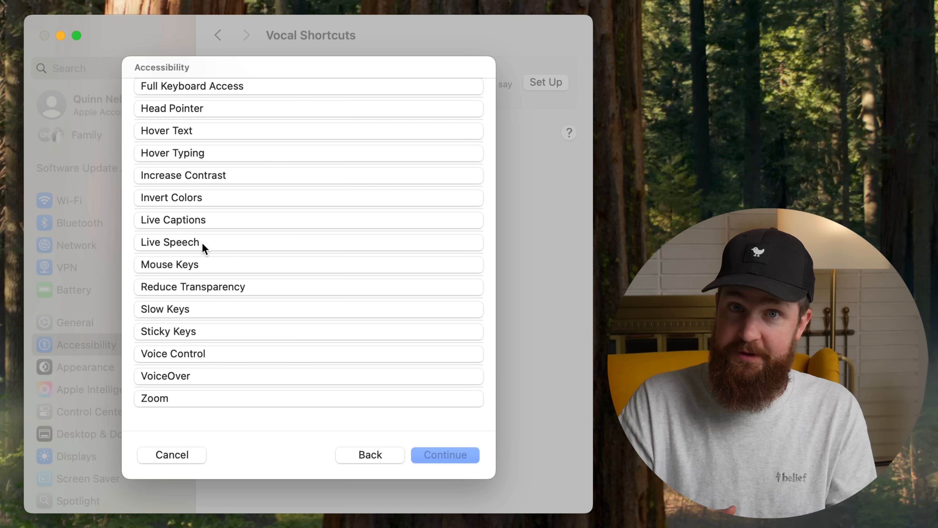
pyautogui.moveTo(217, 275)
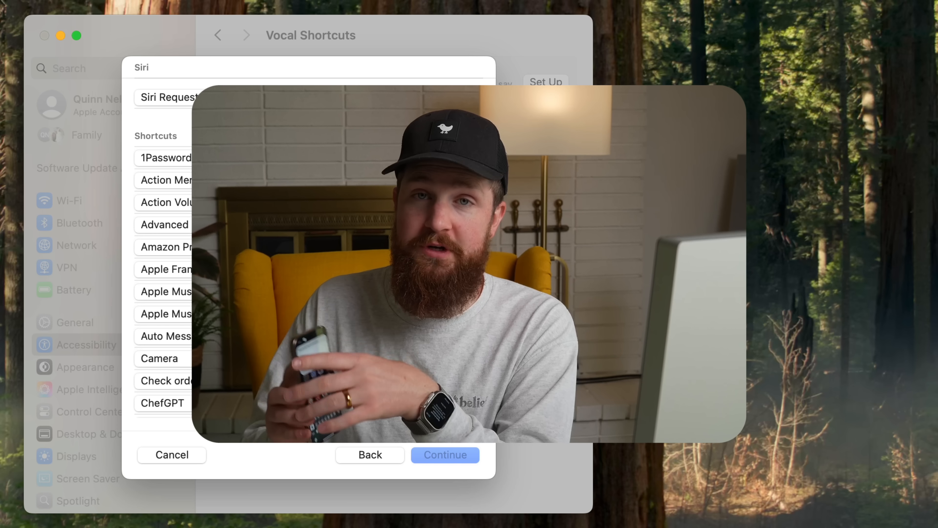
# Scroll the action list down past Accessibility and Siri to the Shortcuts actions.
pyautogui.scroll(-3)
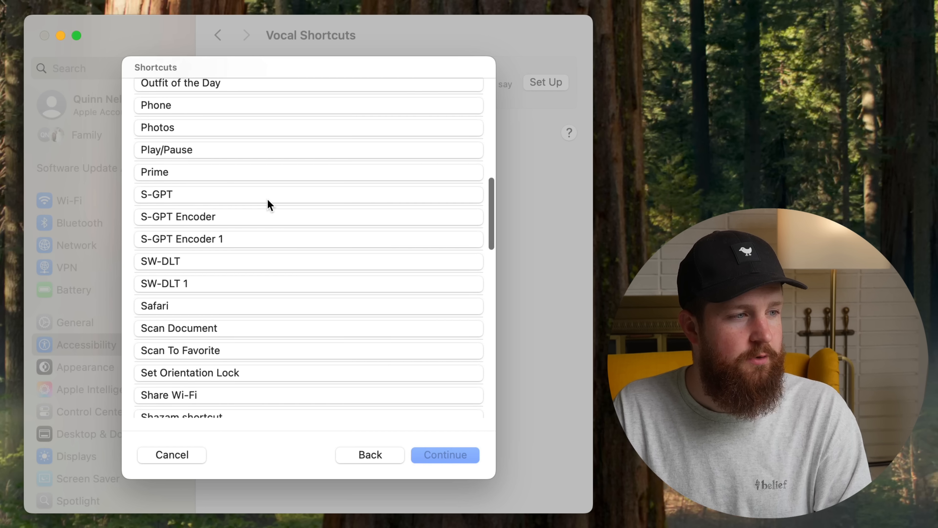
pyautogui.scroll(-3)
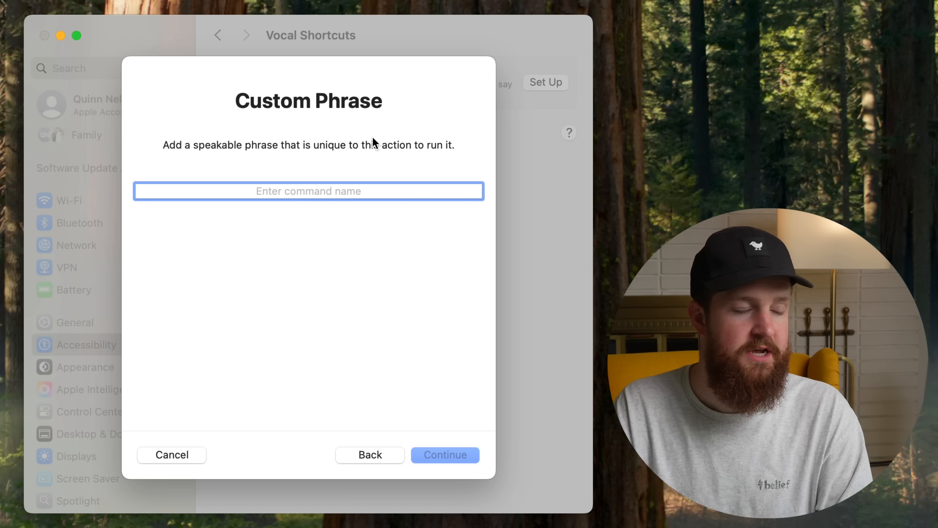
# Enter 'New Task' as the custom phrase and confirm it.
pyautogui.write('New Task')
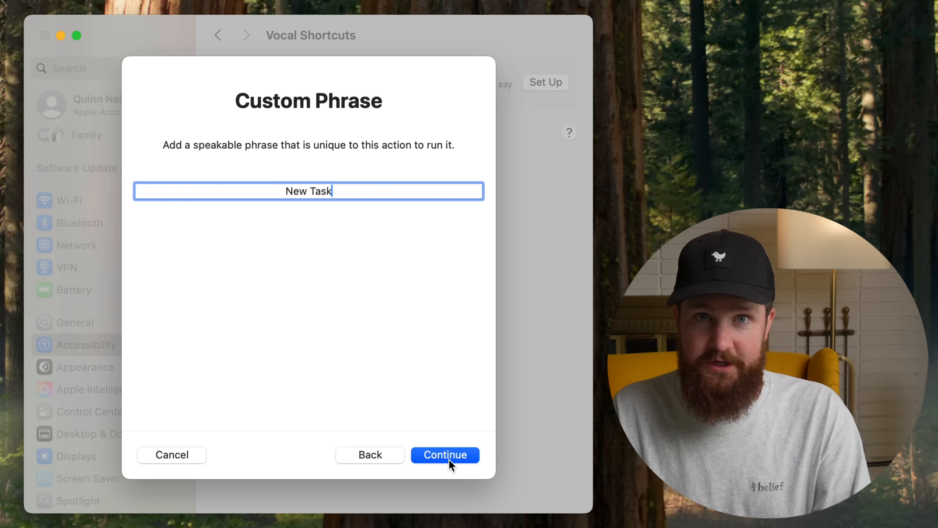
pyautogui.click(445, 455)
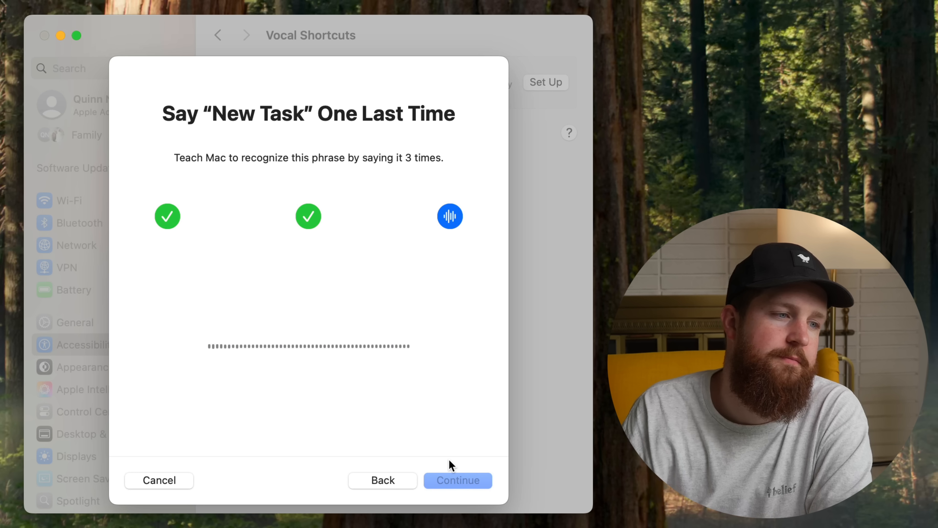
# Continue past the learned-phrase screen and the voice data sharing prompt to finish setup.
pyautogui.click(457, 480)
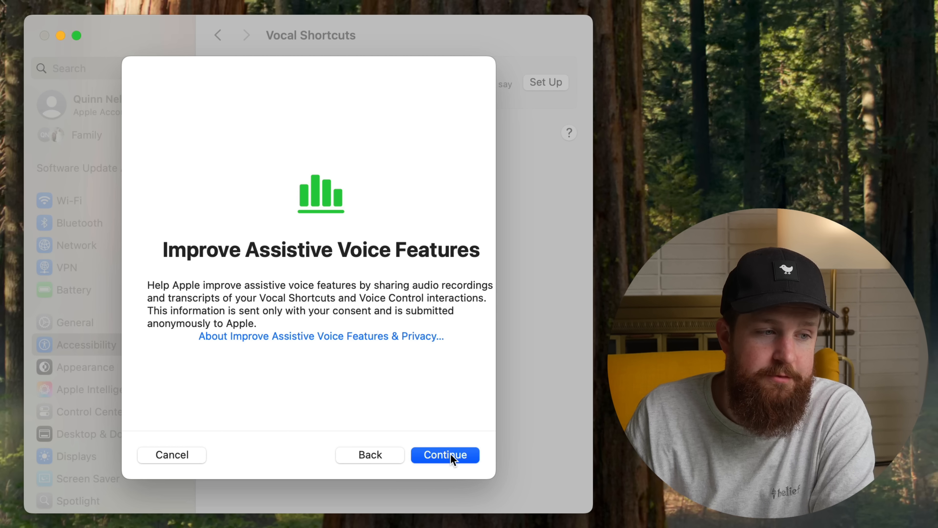
pyautogui.click(444, 455)
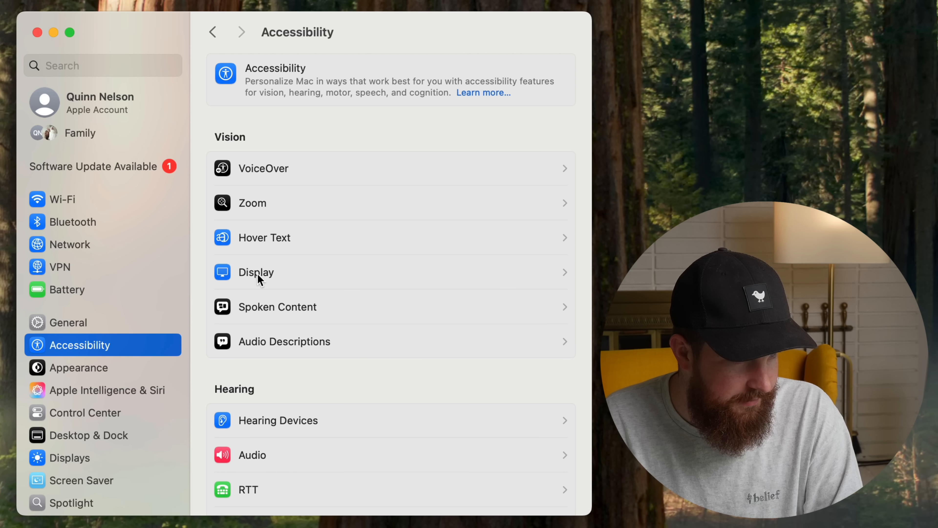
# In Accessibility's Audio page, turn Background sounds on.
pyautogui.scroll(-3)
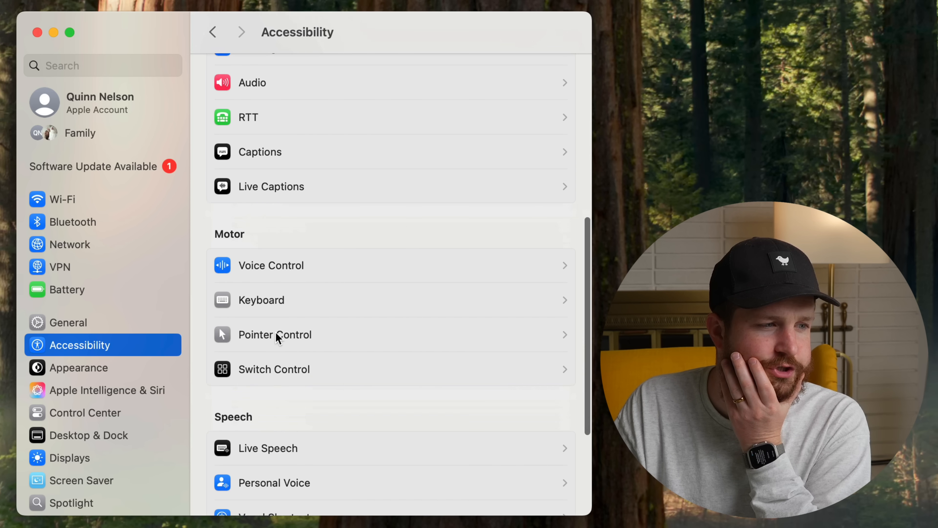
pyautogui.scroll(-3)
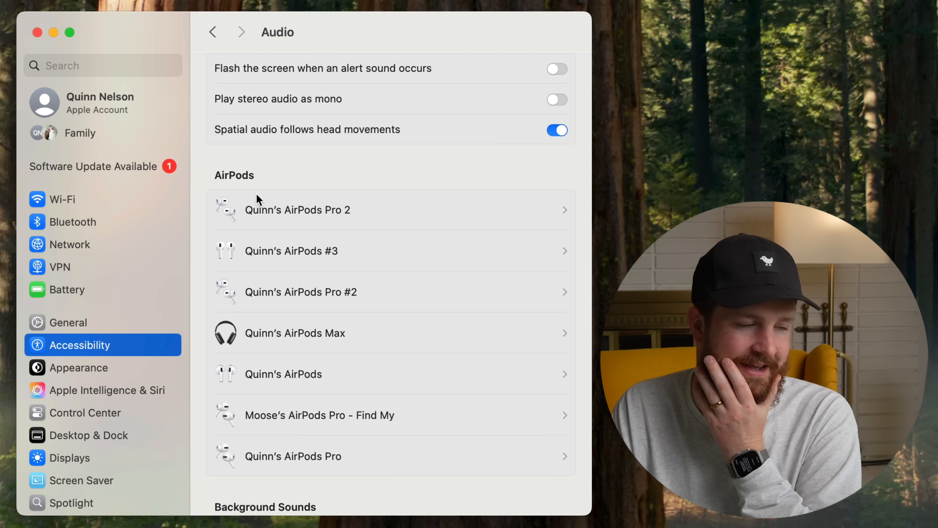
pyautogui.scroll(-3)
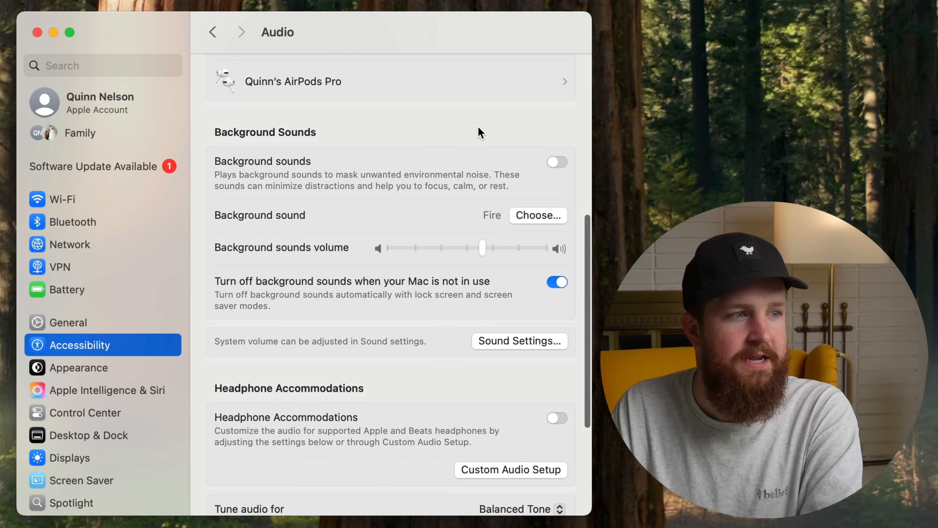
pyautogui.moveTo(527, 174)
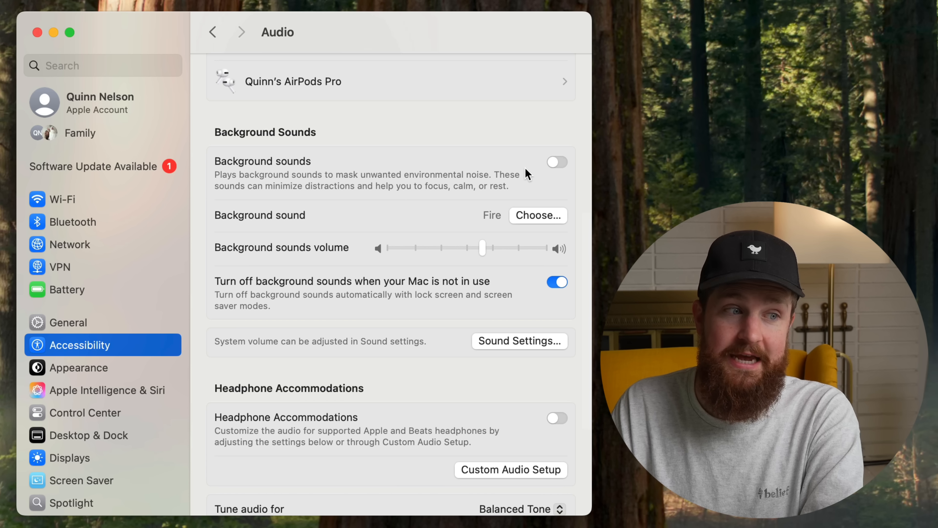
pyautogui.click(556, 162)
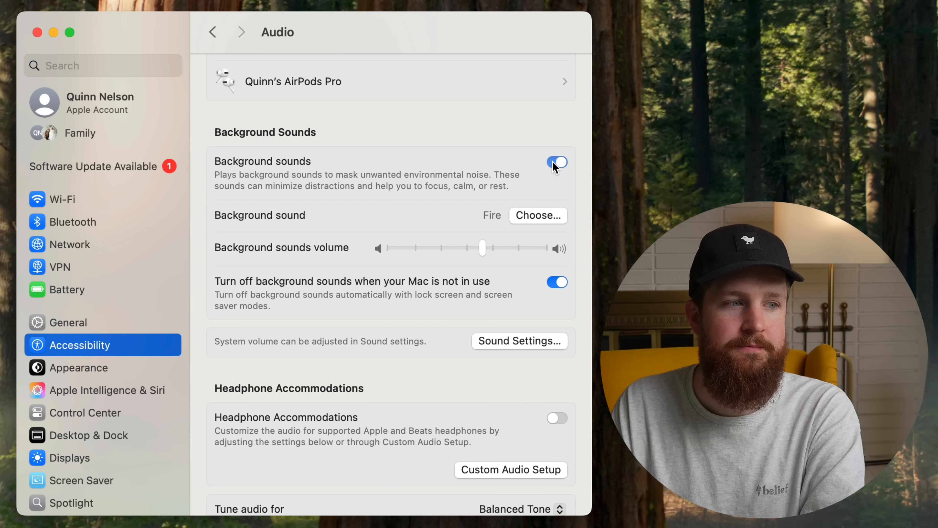
pyautogui.moveTo(492, 247)
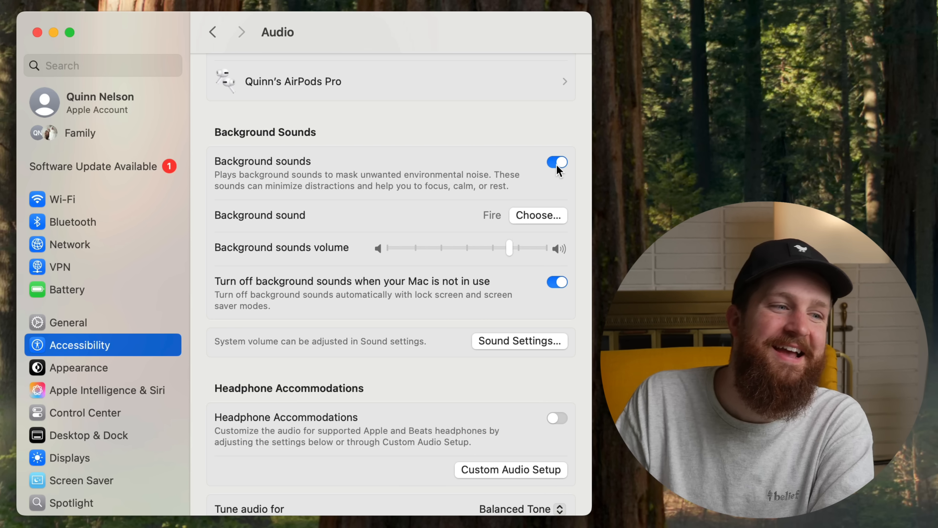
# Review the background sound list keeping Fire, then turn background sounds off again.
pyautogui.click(537, 216)
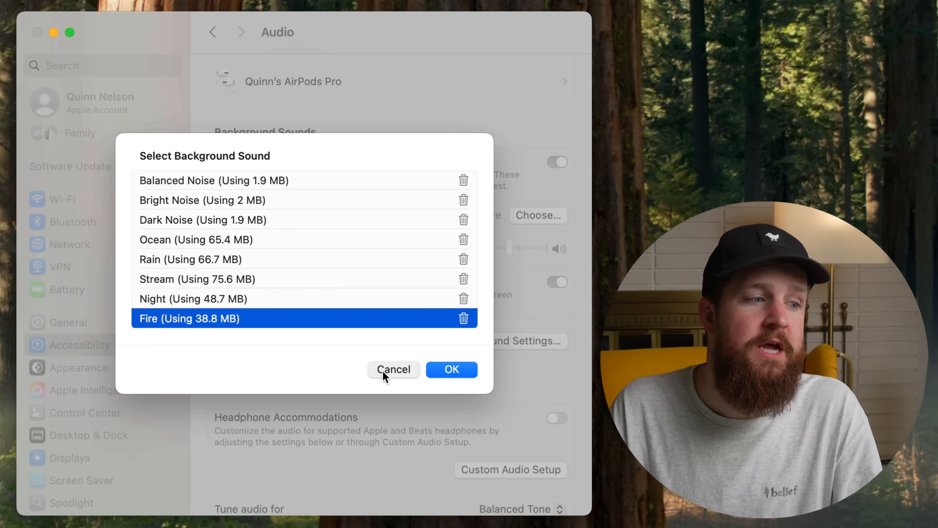
pyautogui.click(451, 370)
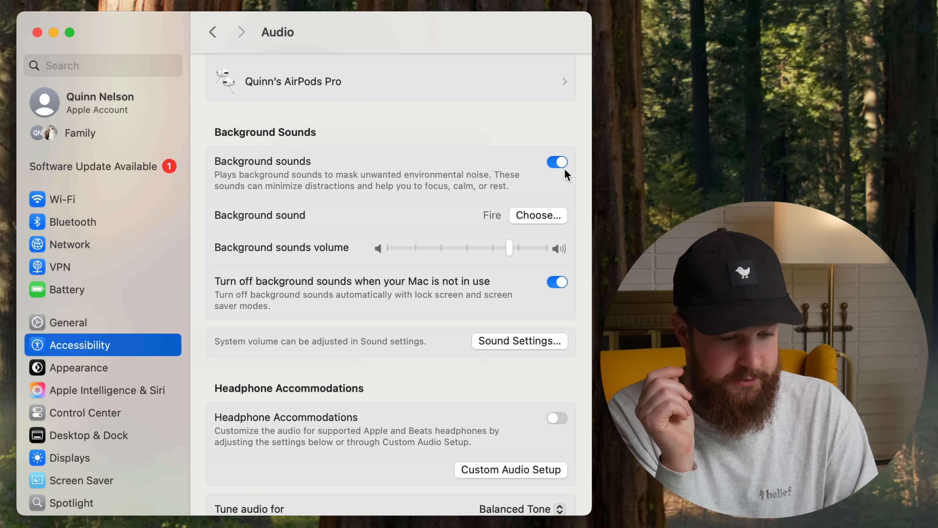
pyautogui.click(557, 162)
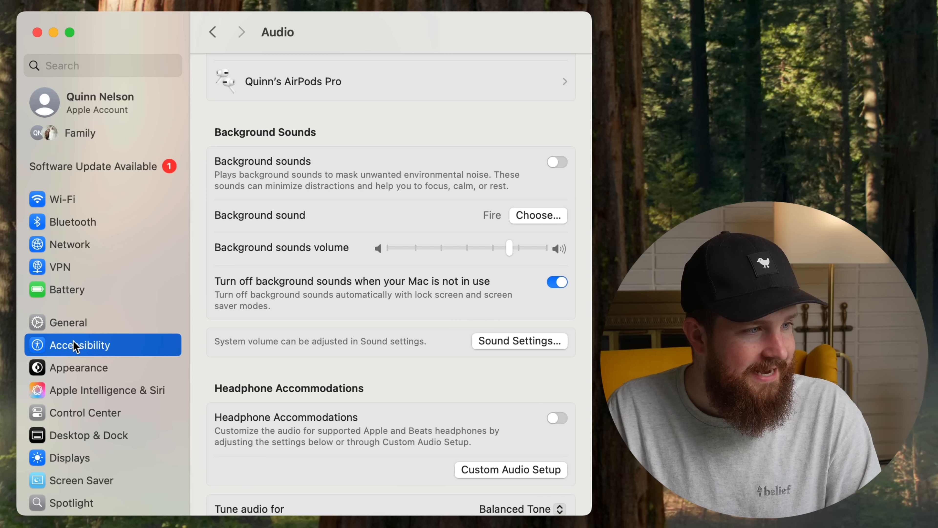
# In Control Center settings, set Hearing to show in the menu bar.
pyautogui.click(85, 413)
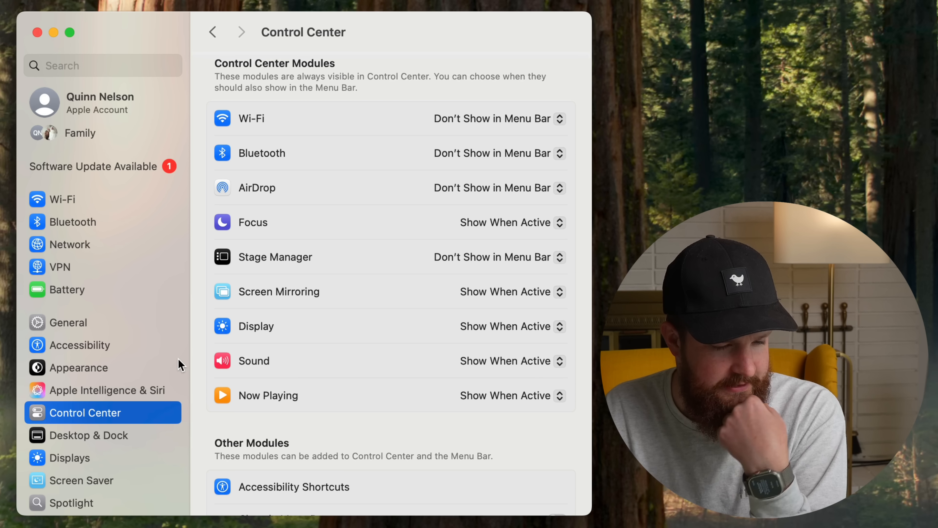
pyautogui.scroll(-3)
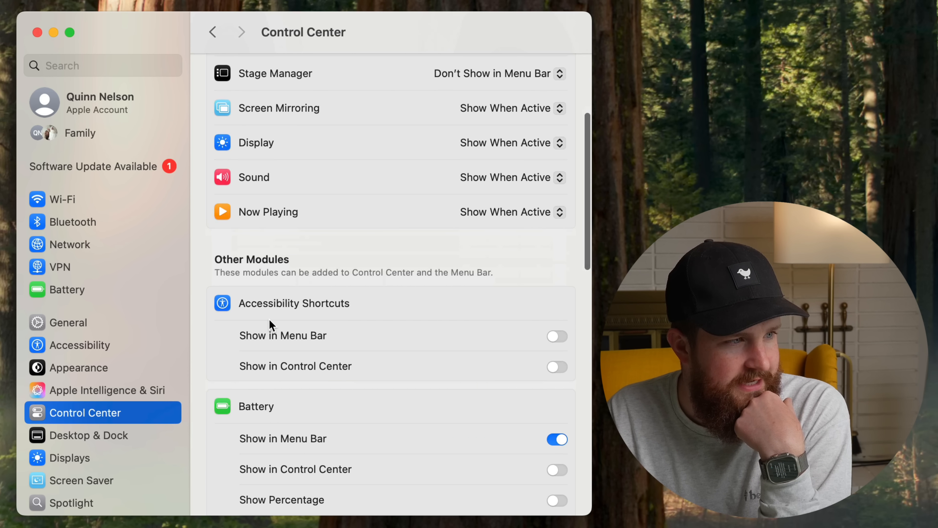
pyautogui.scroll(-3)
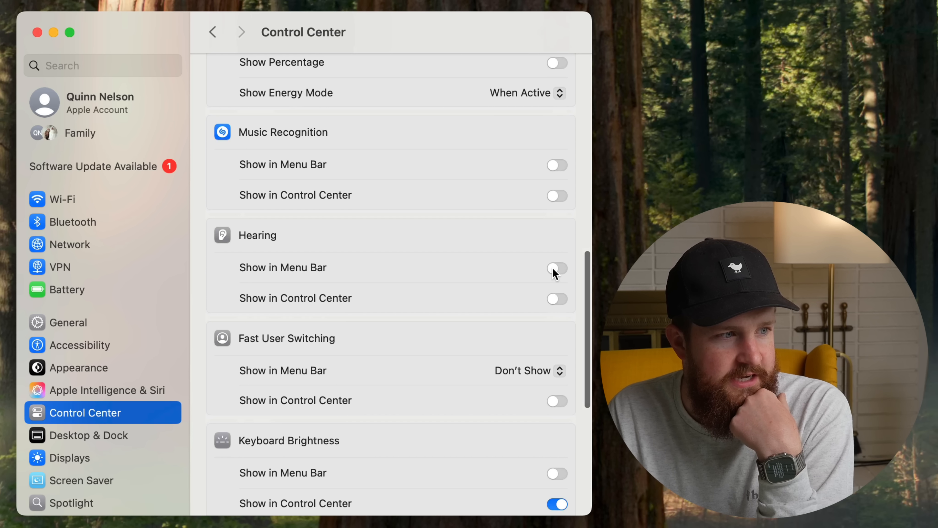
pyautogui.moveTo(556, 310)
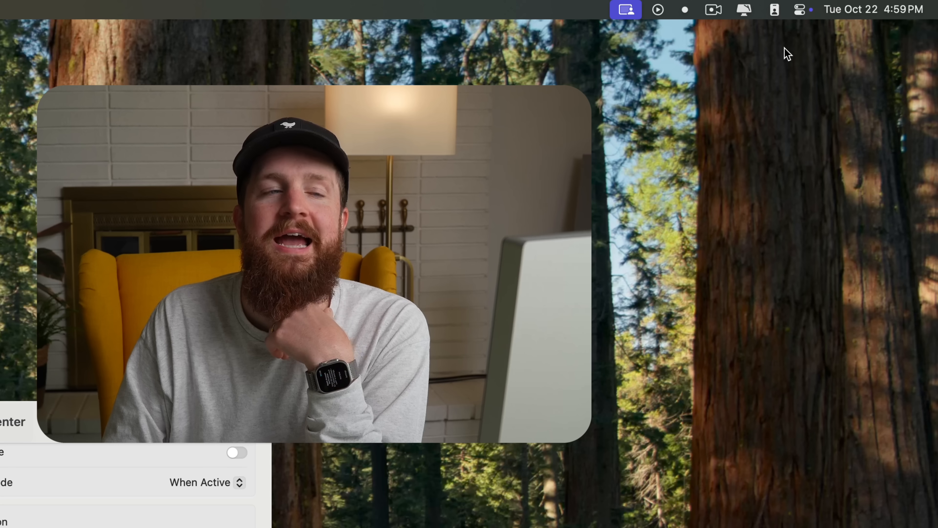
# From the Hearing menu bar icon, turn on Background Sounds playing Fire.
pyautogui.click(799, 9)
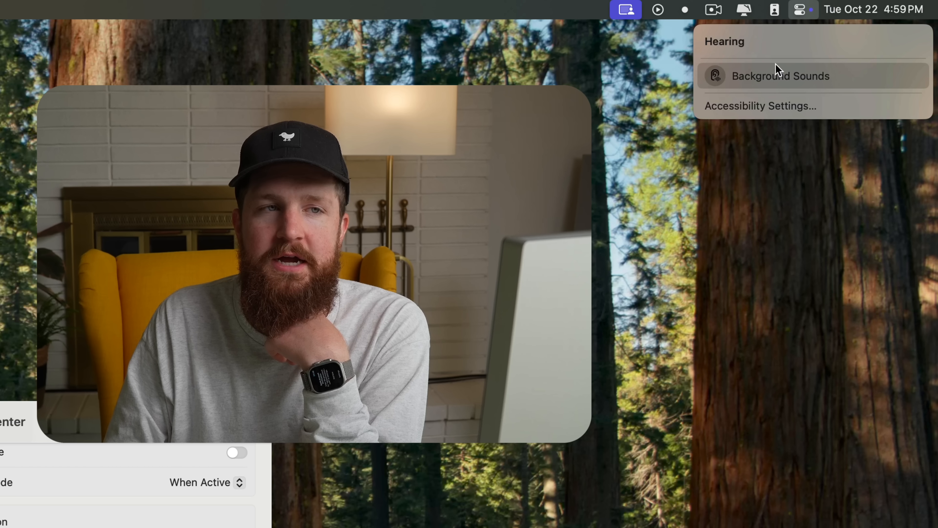
pyautogui.click(780, 75)
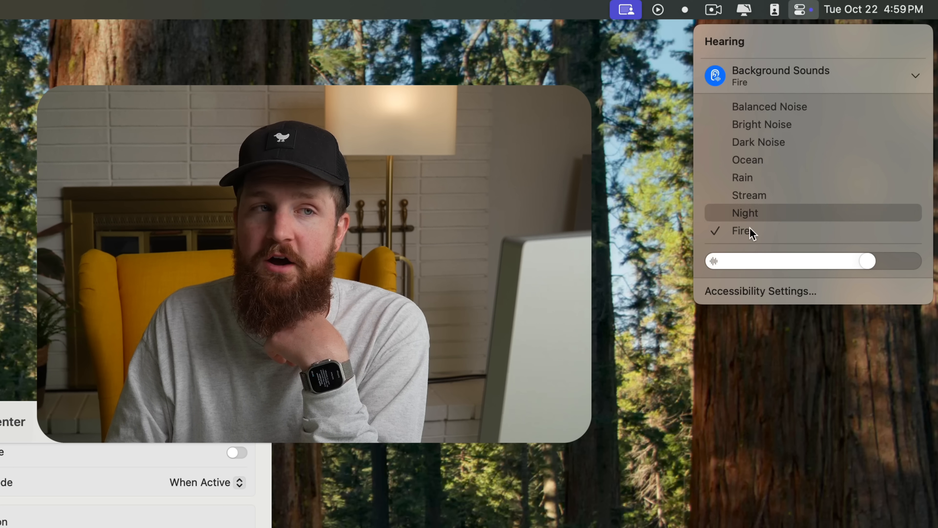
pyautogui.moveTo(812, 256)
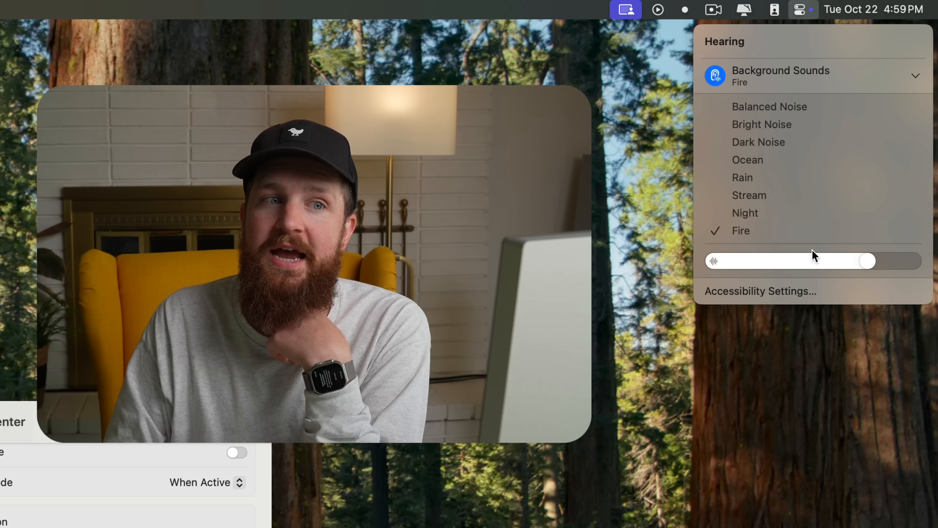
pyautogui.click(616, 170)
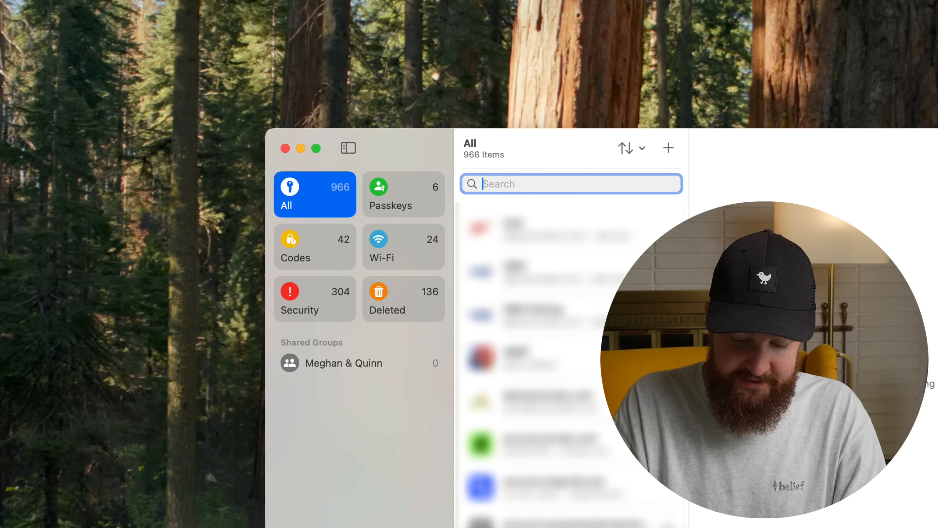
# Enable the Passwords menu bar icon in its settings and try the quick password panel.
pyautogui.click(67, 8)
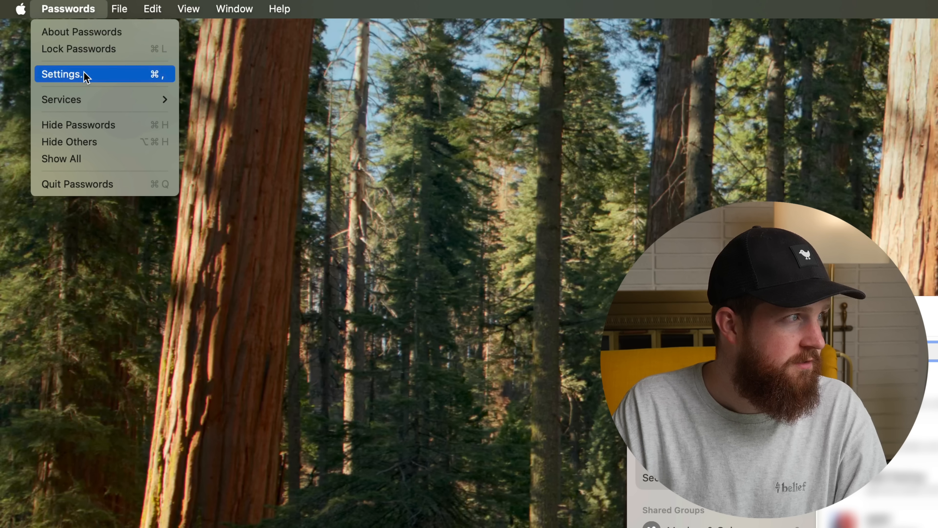
pyautogui.click(61, 74)
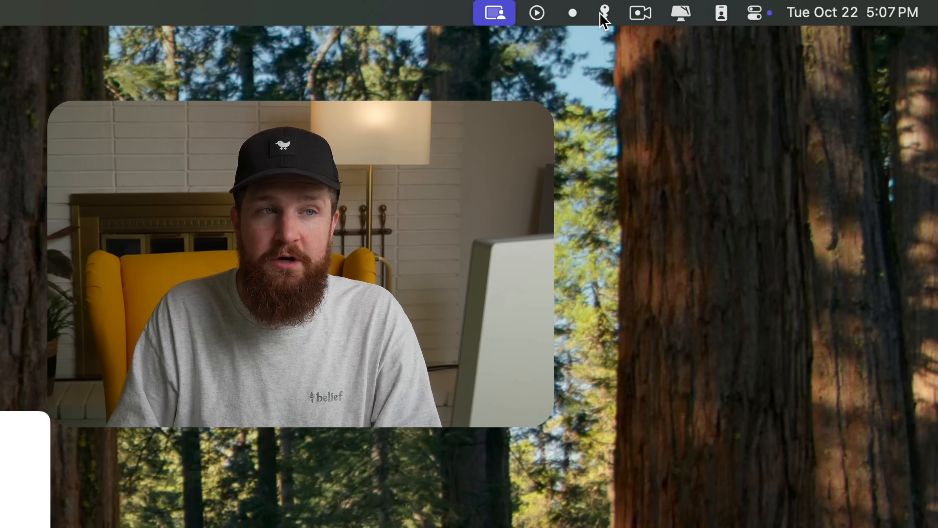
pyautogui.click(604, 12)
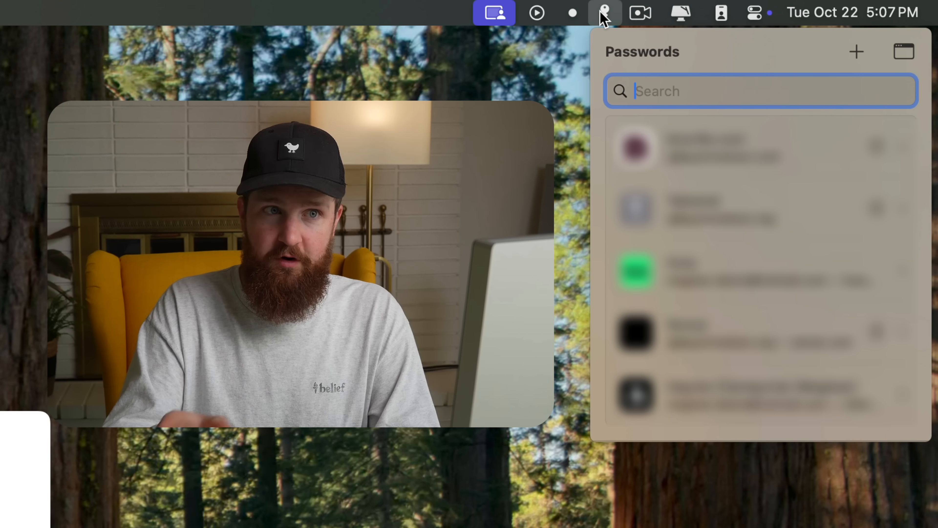
pyautogui.click(604, 12)
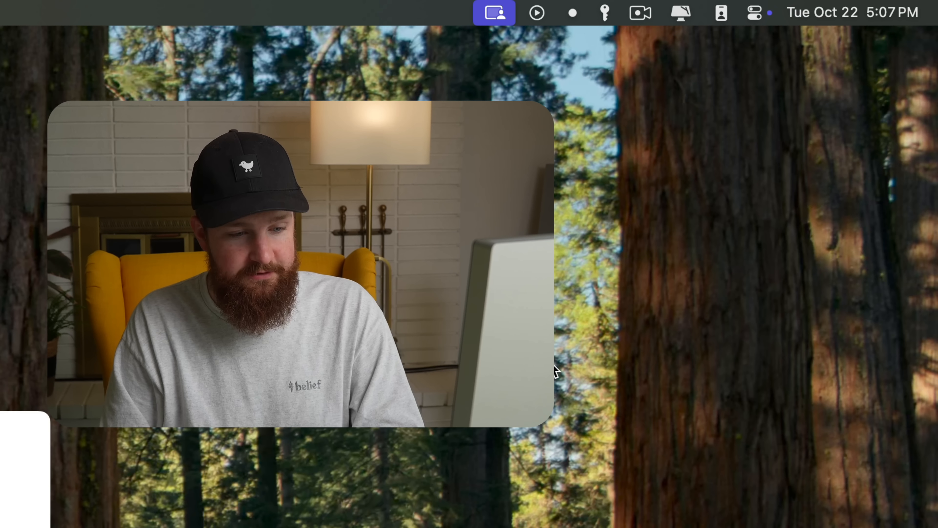
# In System Settings' Wi-Fi page, show details of the connected network.
pyautogui.write('S')
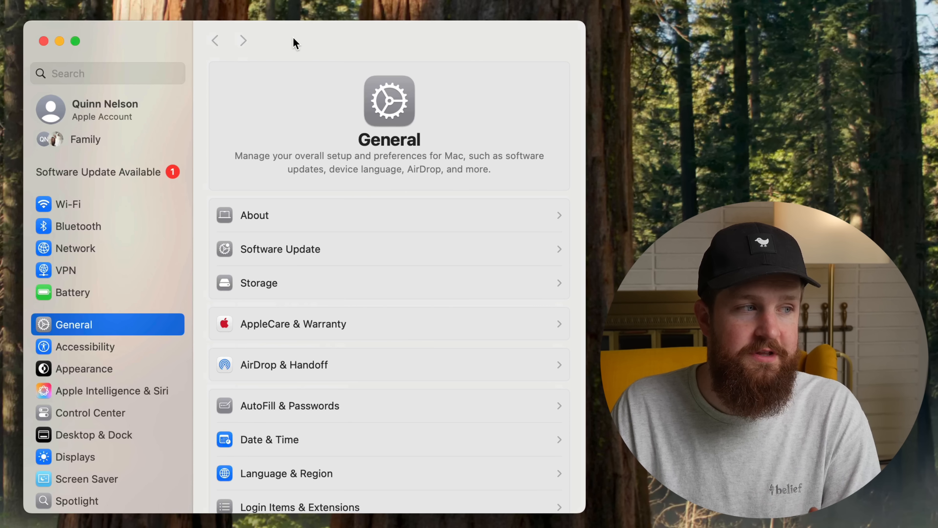
pyautogui.click(65, 203)
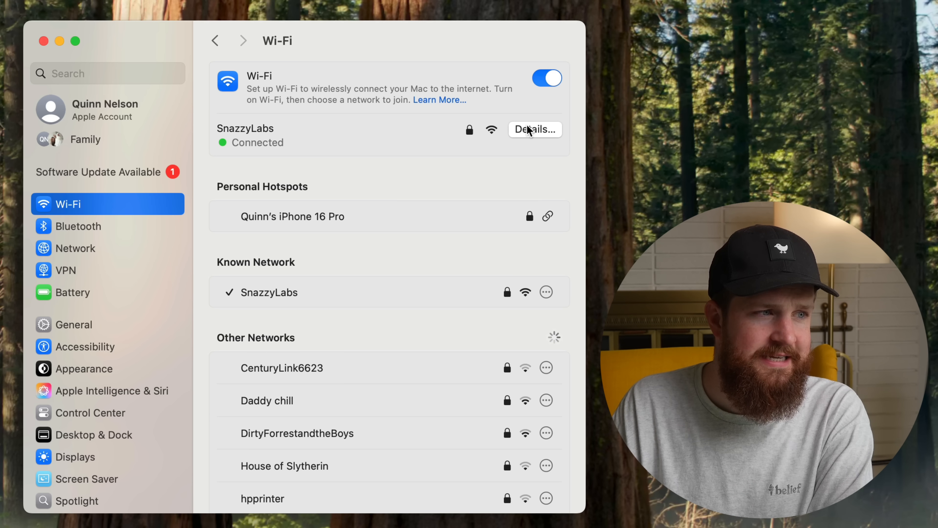
pyautogui.click(534, 129)
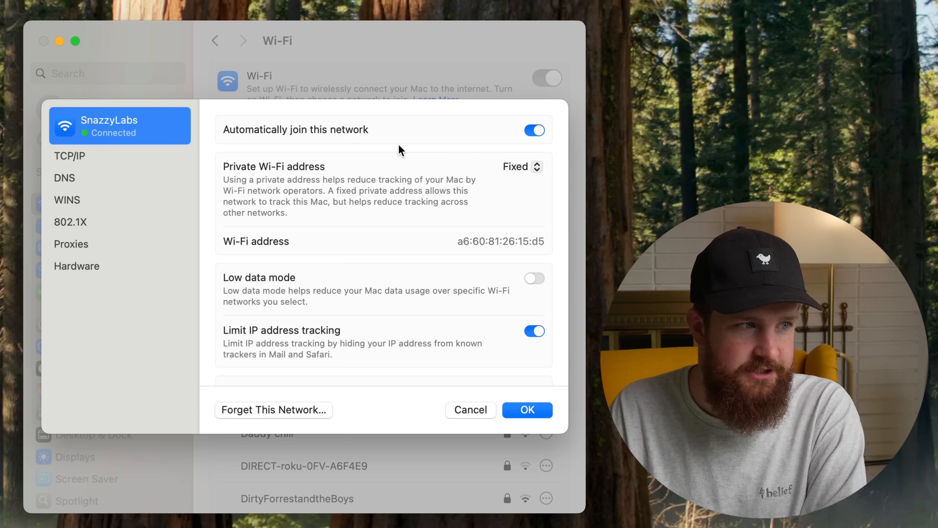
pyautogui.click(517, 166)
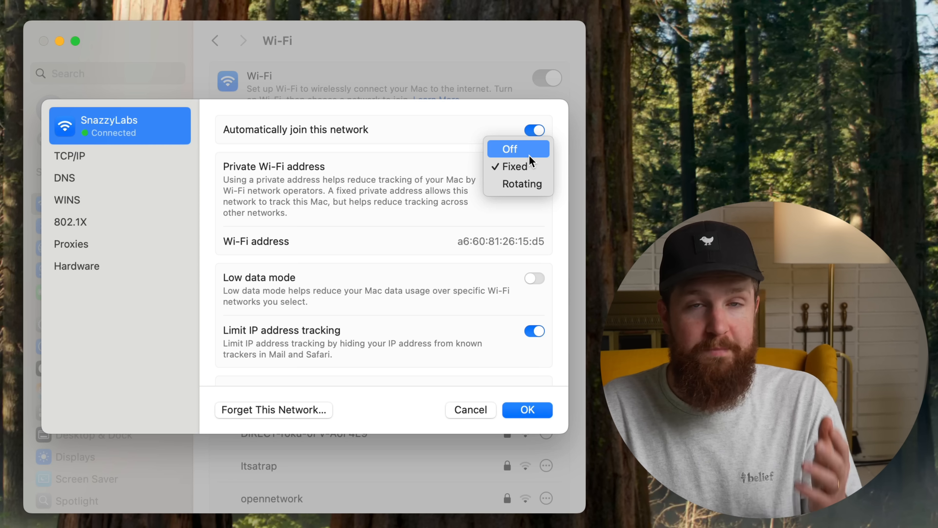
pyautogui.click(509, 149)
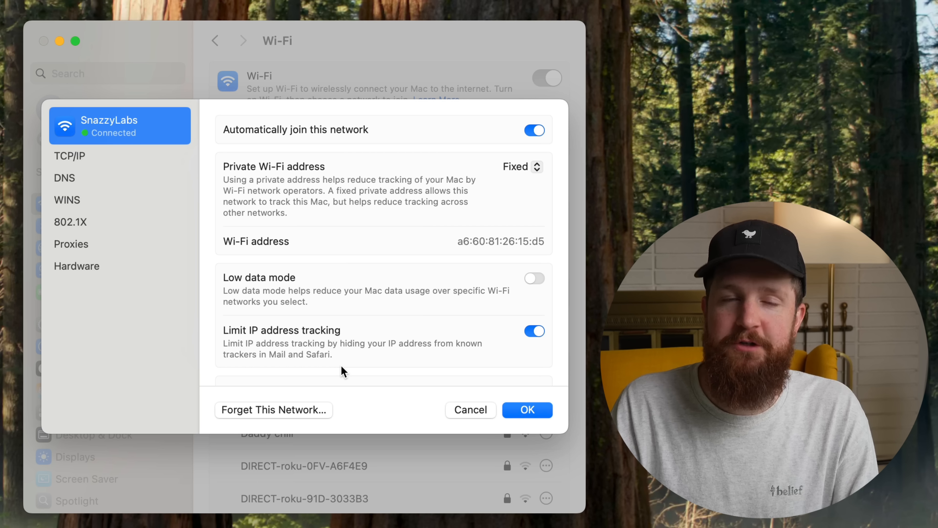
pyautogui.moveTo(511, 181)
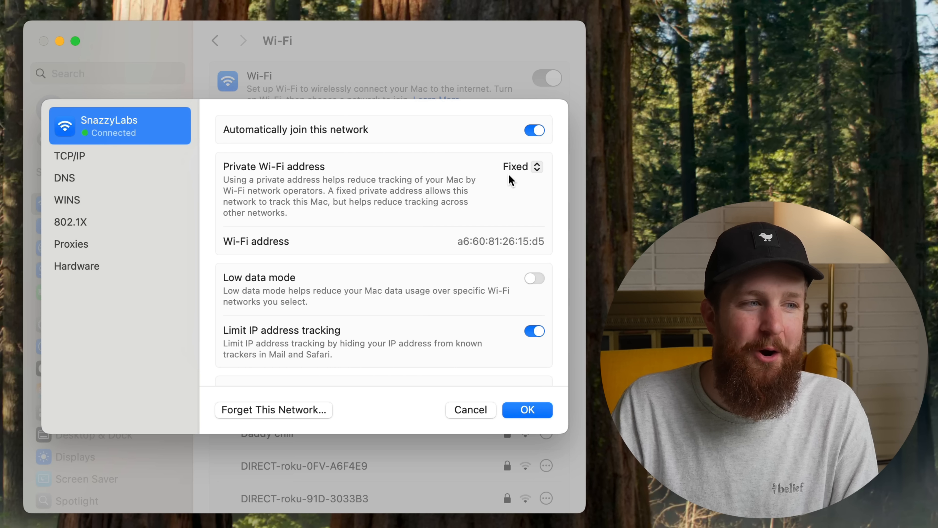
pyautogui.click(520, 166)
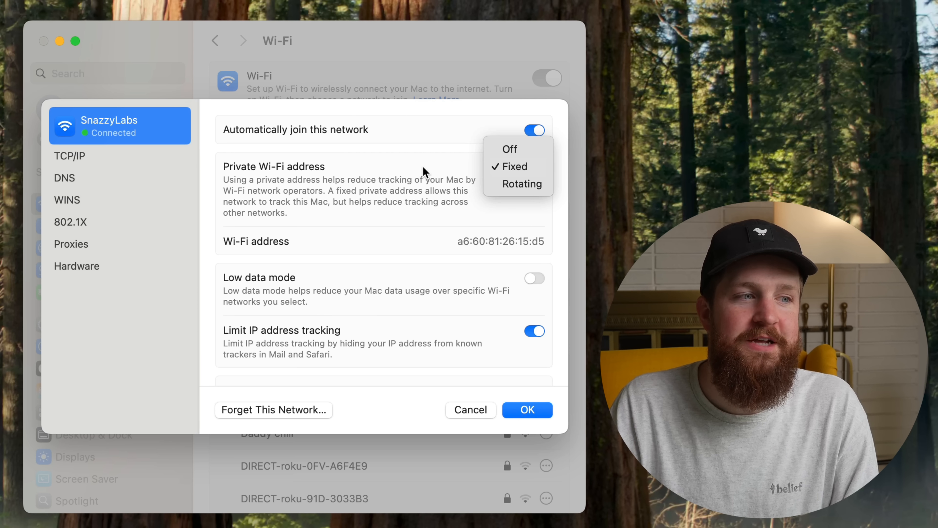
pyautogui.click(512, 166)
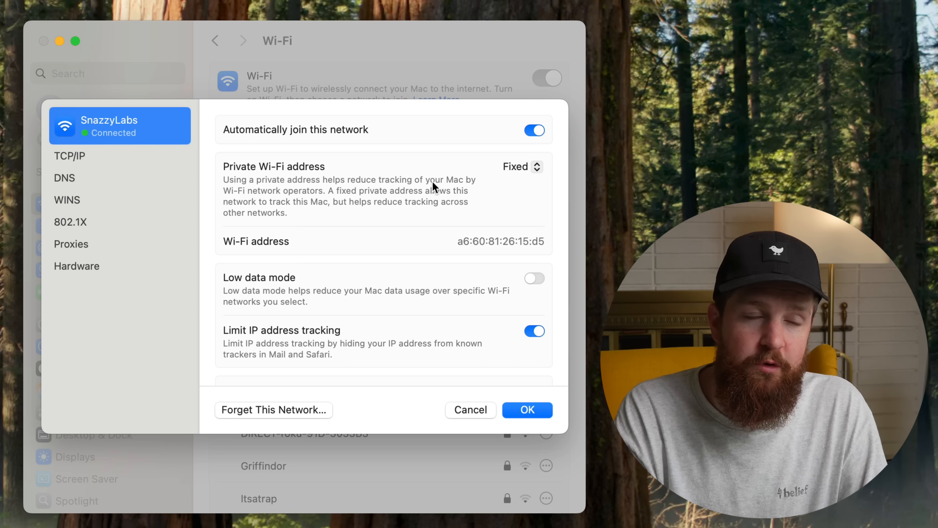
pyautogui.click(522, 166)
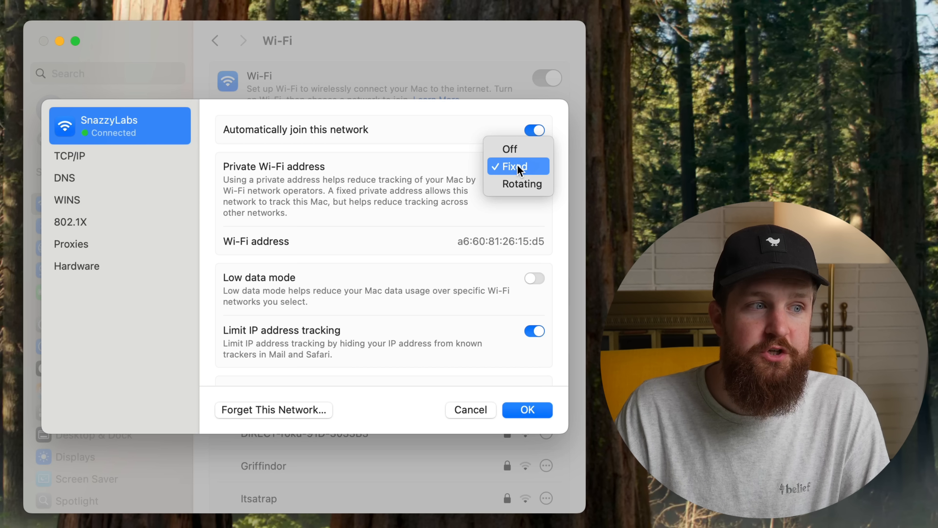
pyautogui.click(521, 184)
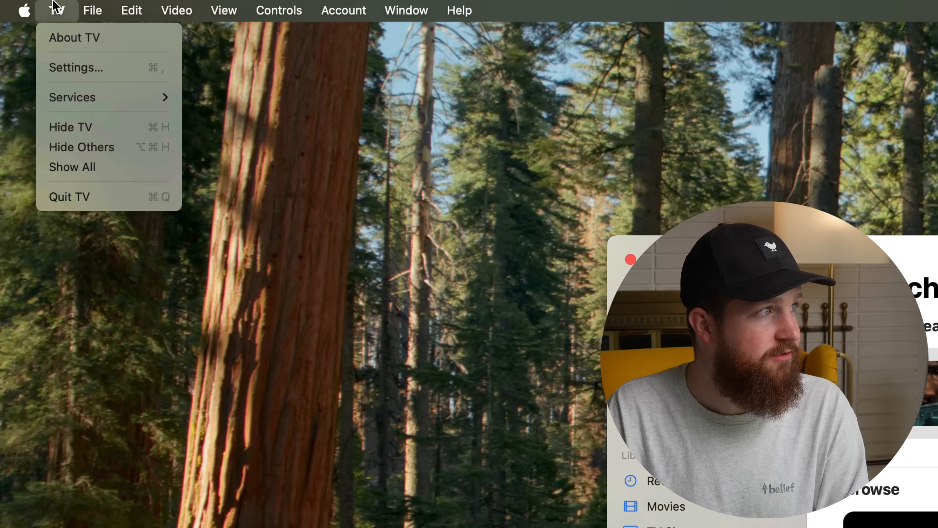
# In TV's Playback settings, review HDMI Passthrough choices and keep it Off.
pyautogui.click(75, 67)
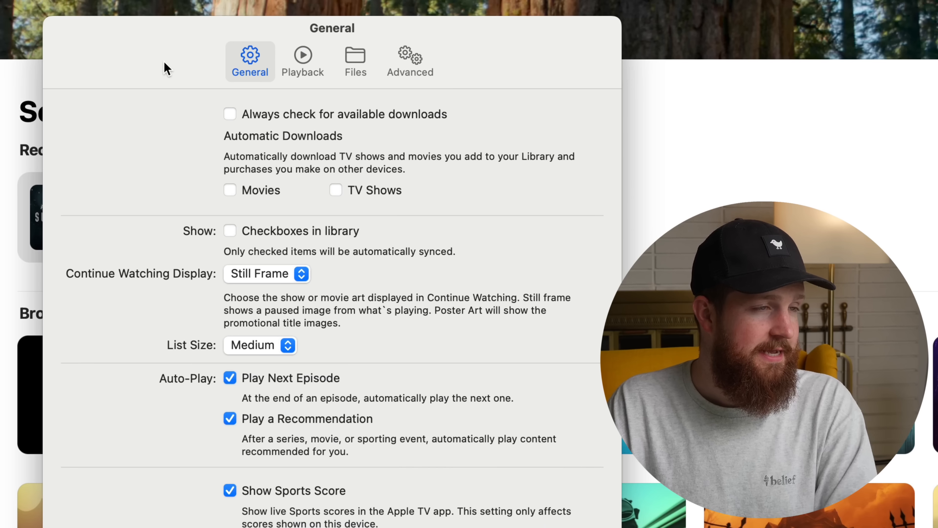
pyautogui.click(302, 59)
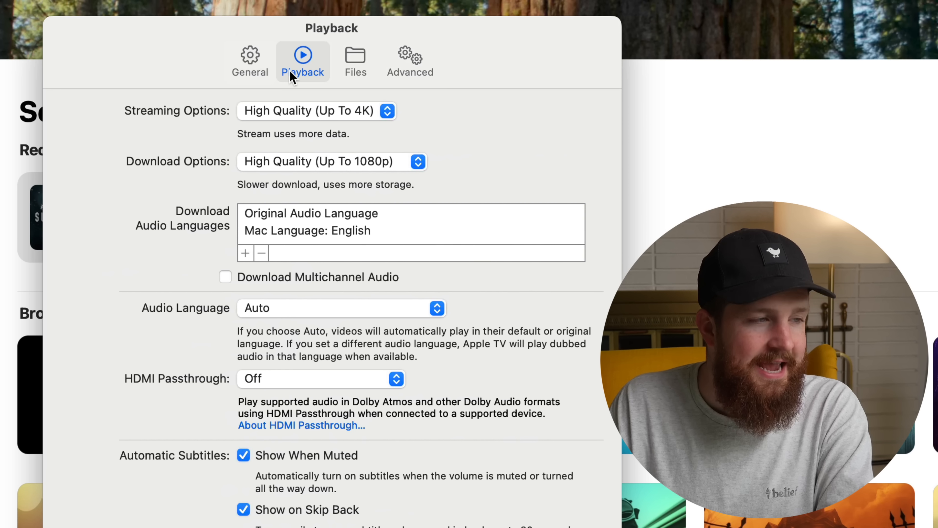
pyautogui.click(322, 378)
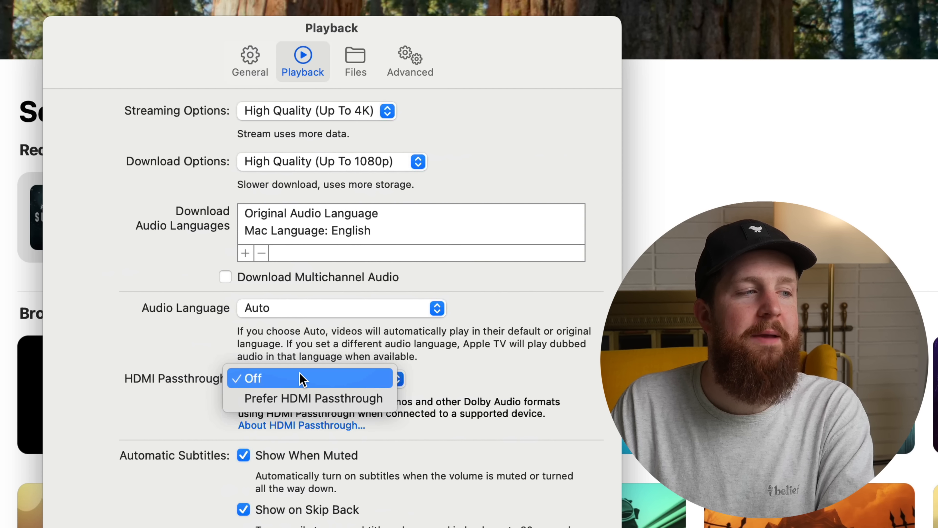
pyautogui.click(313, 398)
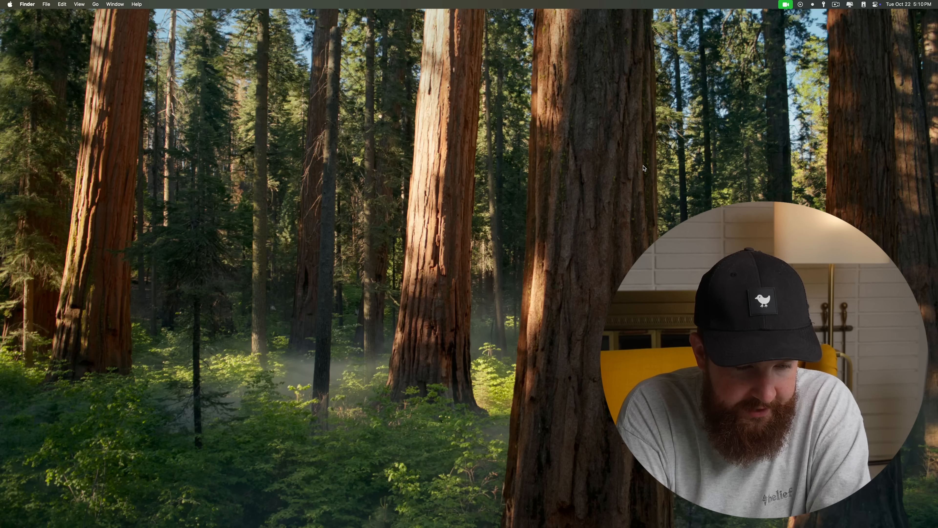
# Create a new TextEdit document with placeholder text and show its right-click edit menu.
pyautogui.write('text')
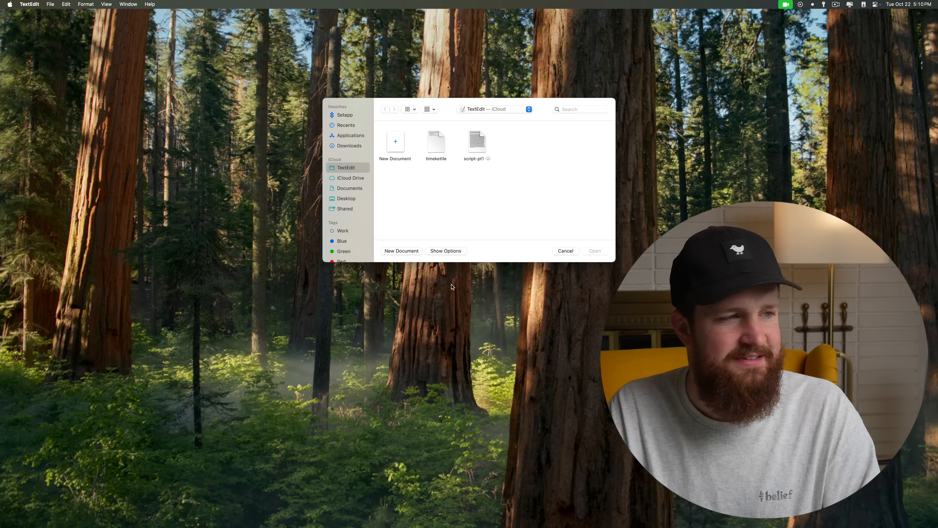
pyautogui.click(400, 251)
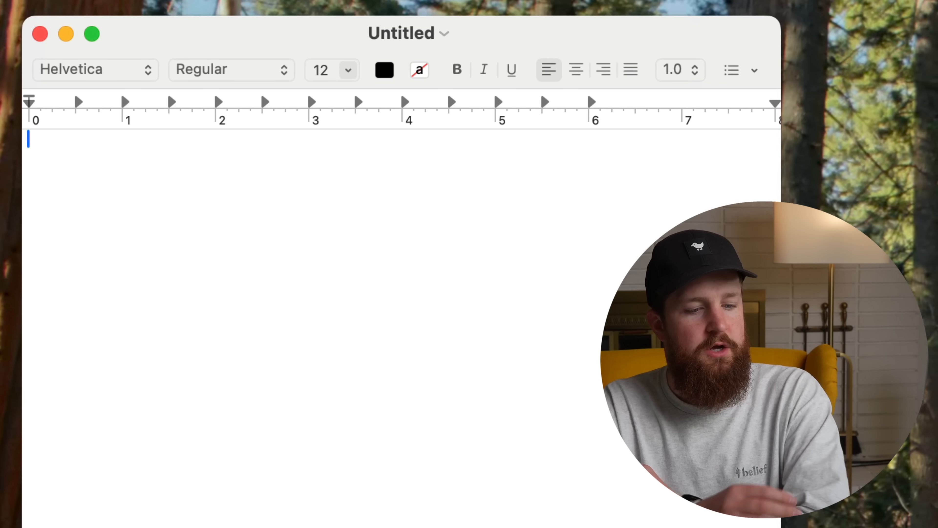
pyautogui.write('ATh')
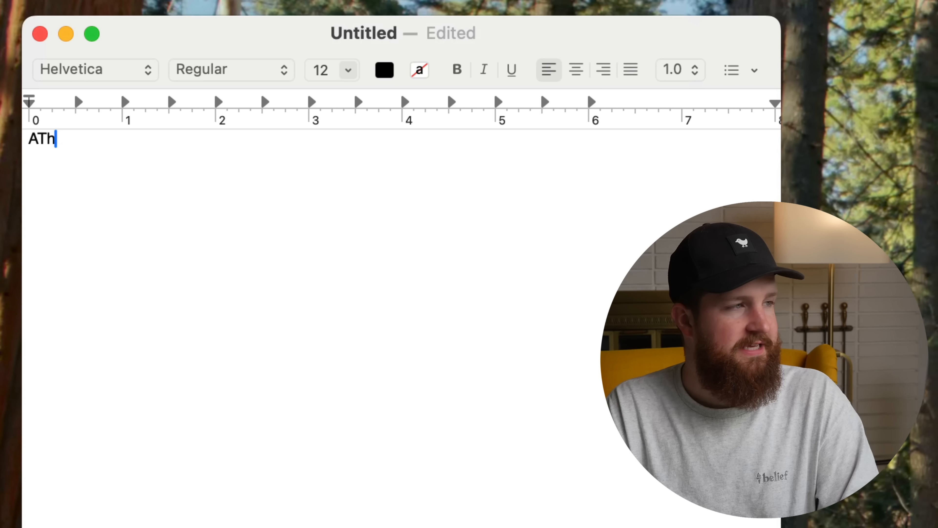
pyautogui.write('asodifn aside faosidf hasoidf asfas')
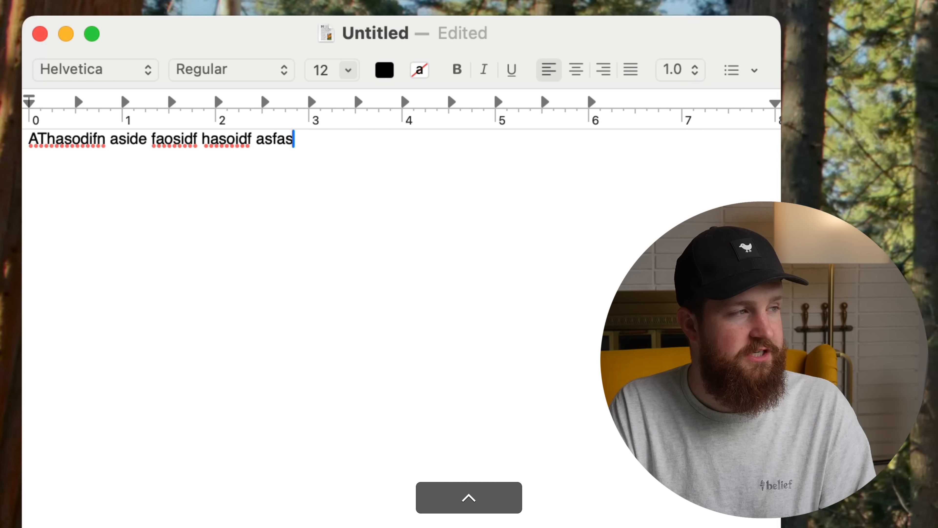
pyautogui.rightClick(293, 139)
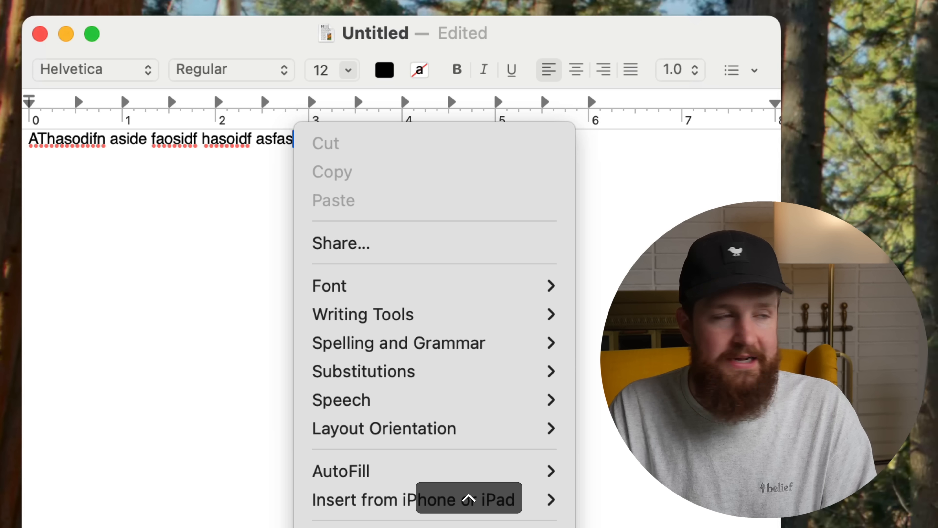
pyautogui.moveTo(171, 206)
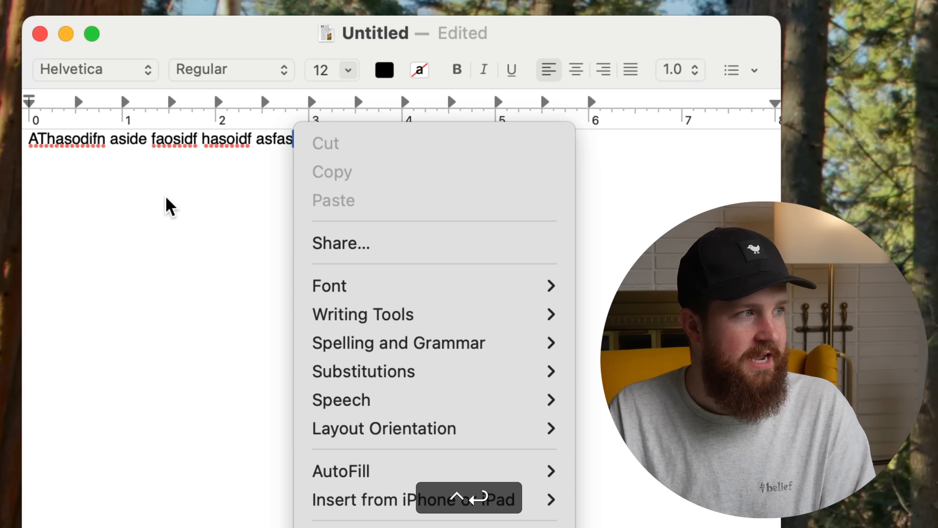
pyautogui.moveTo(398, 343)
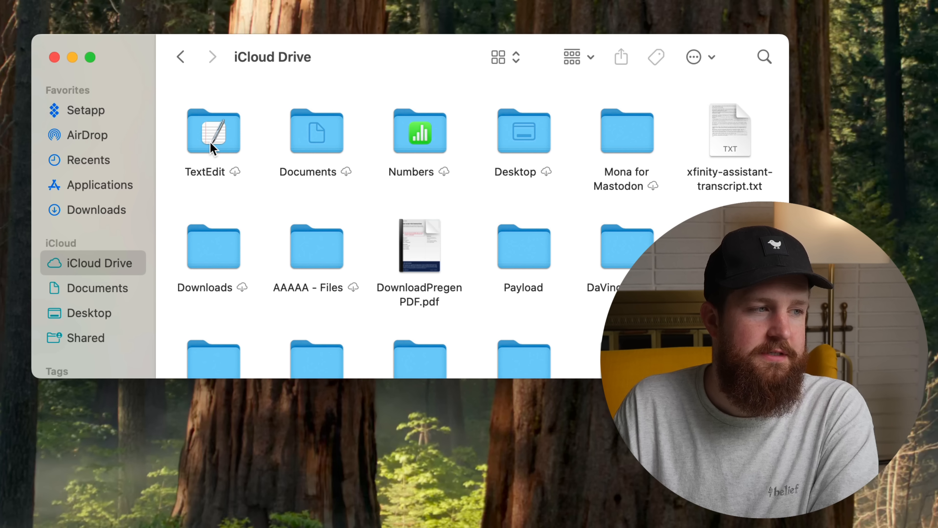
# Show the options for the TextEdit folder in iCloud Drive.
pyautogui.rightClick(213, 131)
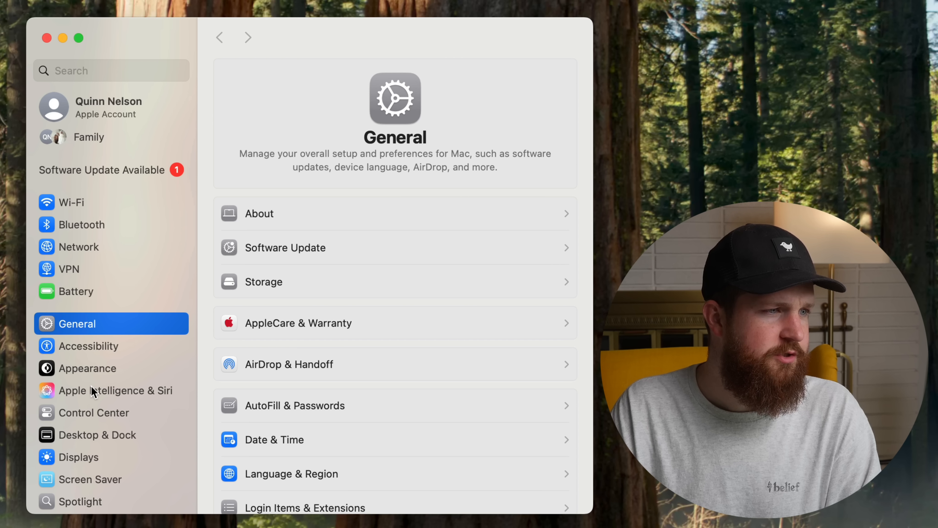
# Apply the Macintosh dynamic wallpaper from the Wallpaper settings.
pyautogui.click(87, 367)
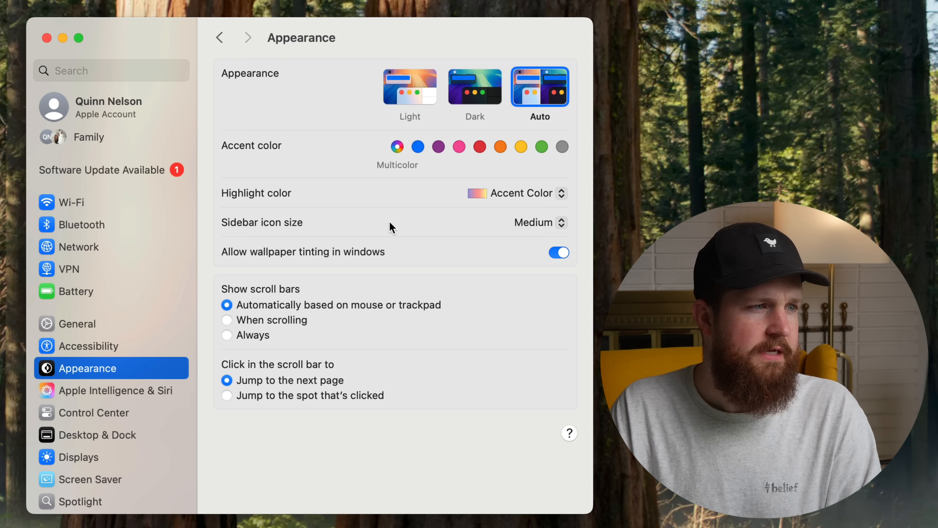
pyautogui.scroll(-3)
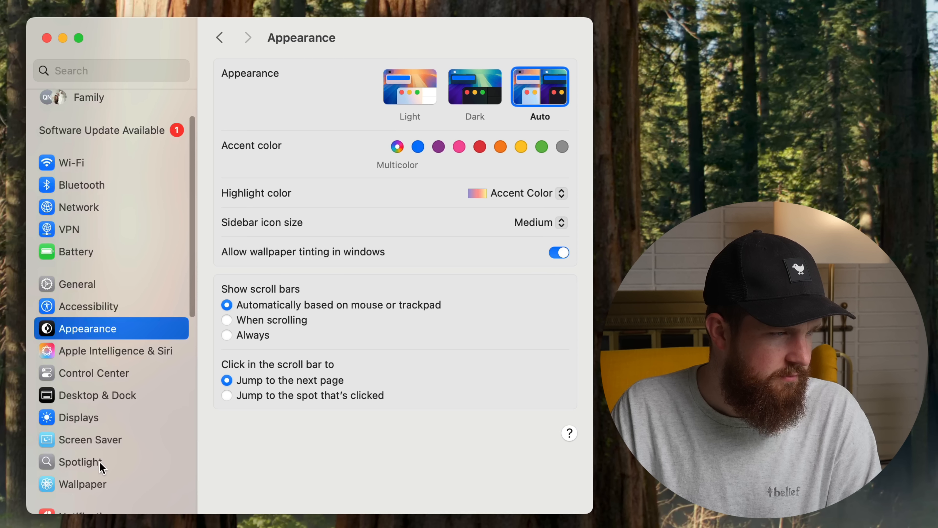
pyautogui.click(85, 483)
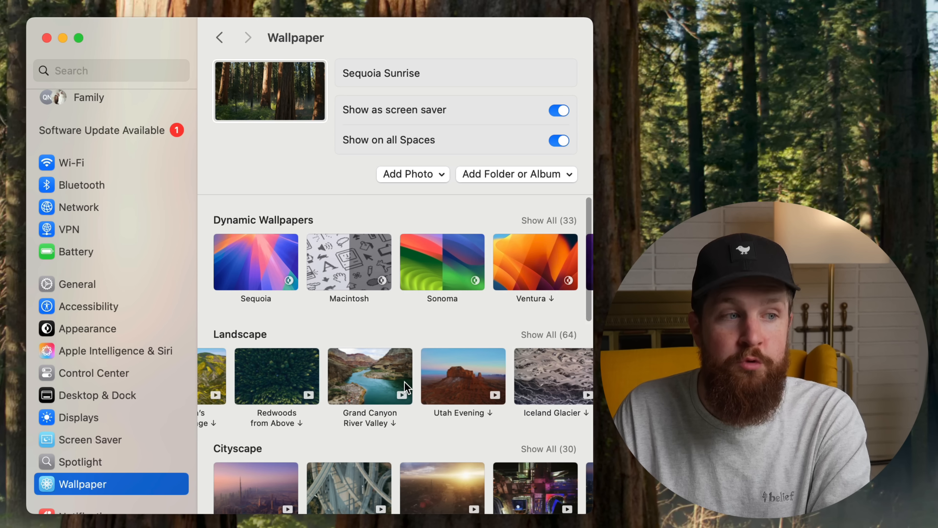
pyautogui.scroll(-3)
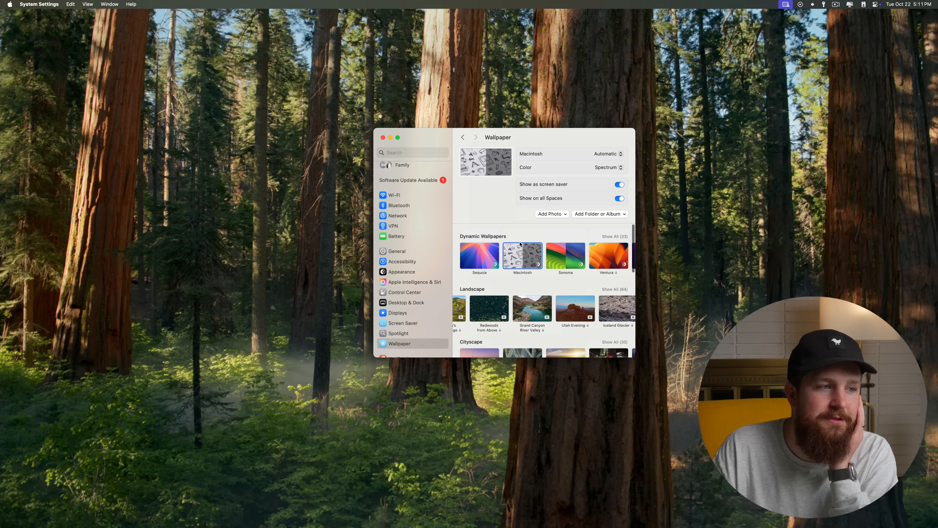
pyautogui.click(522, 256)
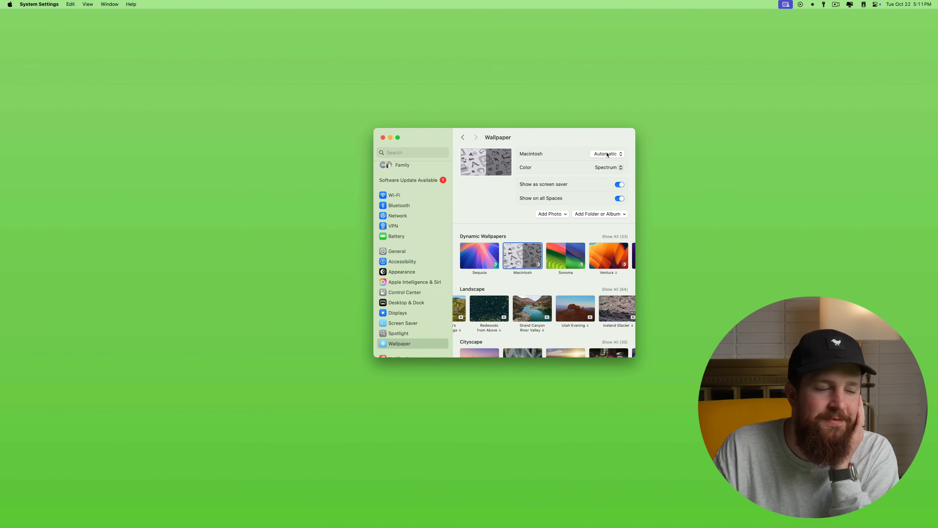
# Choose a colour for the Macintosh wallpaper from the Color pop-up.
pyautogui.click(606, 167)
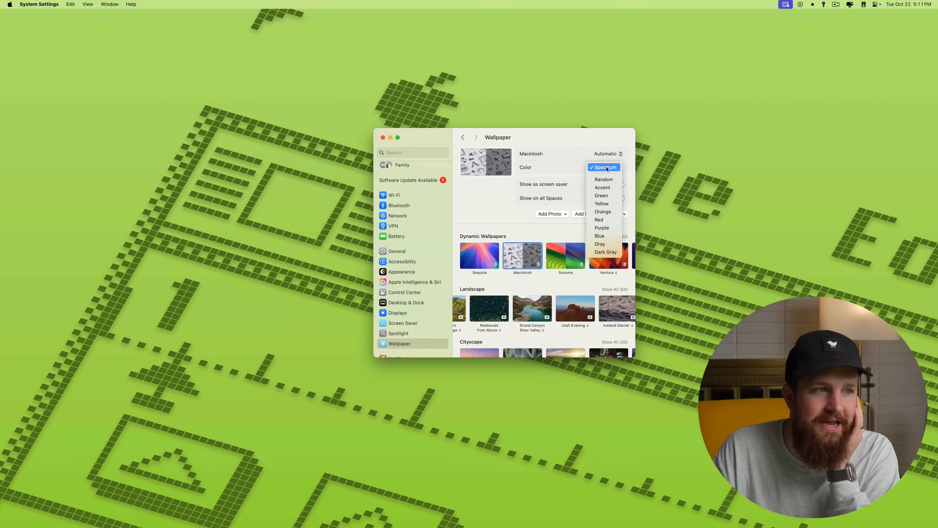
pyautogui.click(604, 167)
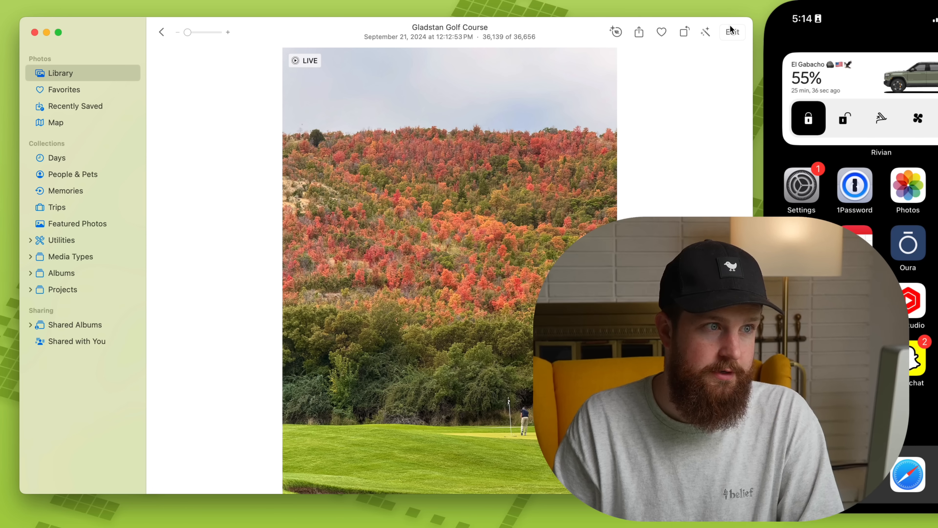
# Use Clean Up to remove the golfers from the golf course photo and keep the edit.
pyautogui.click(732, 31)
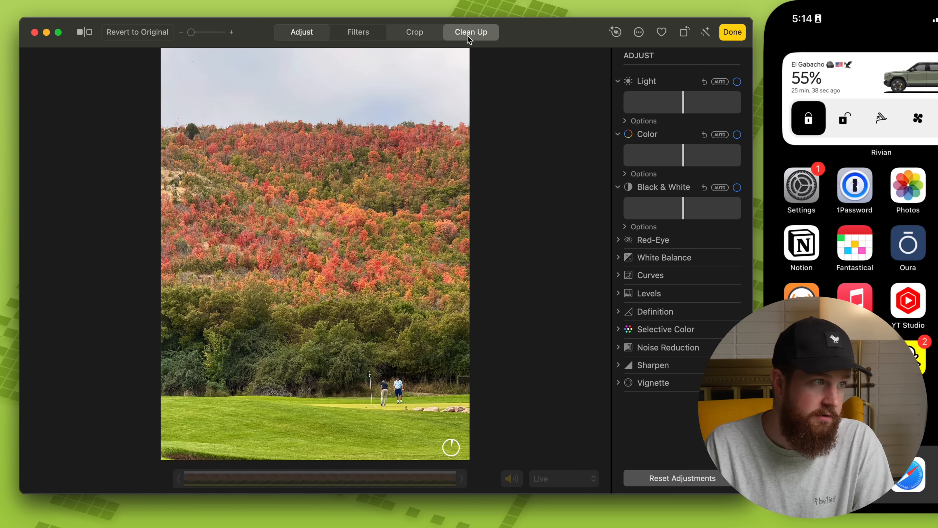
pyautogui.click(471, 32)
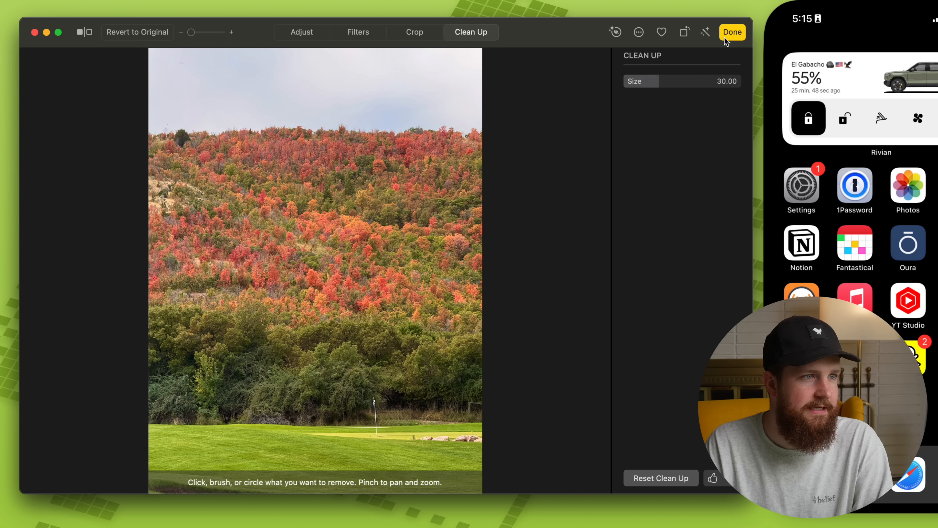
pyautogui.click(732, 32)
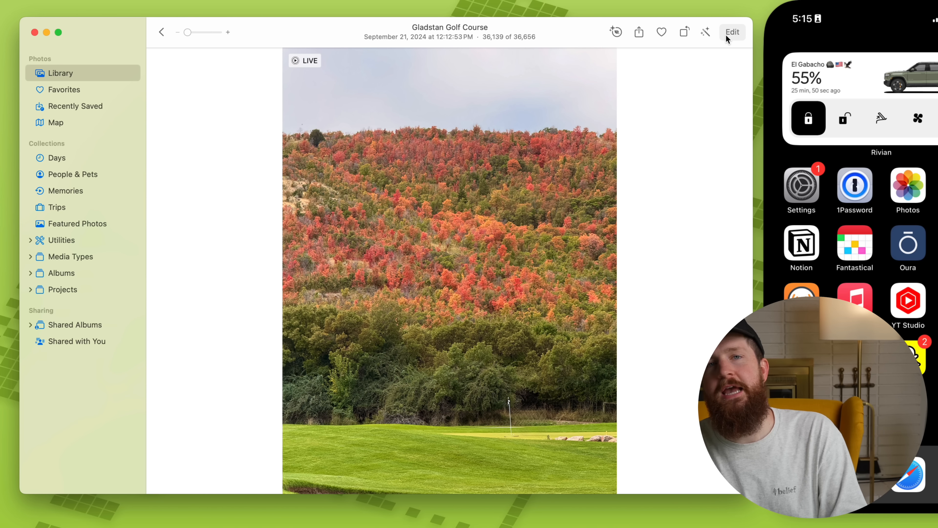
pyautogui.moveTo(732, 31)
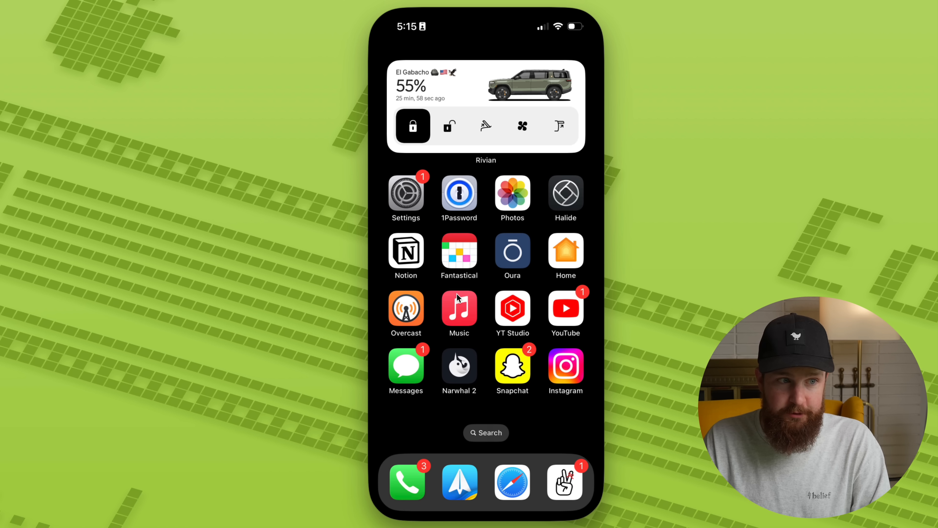
pyautogui.moveTo(470, 269)
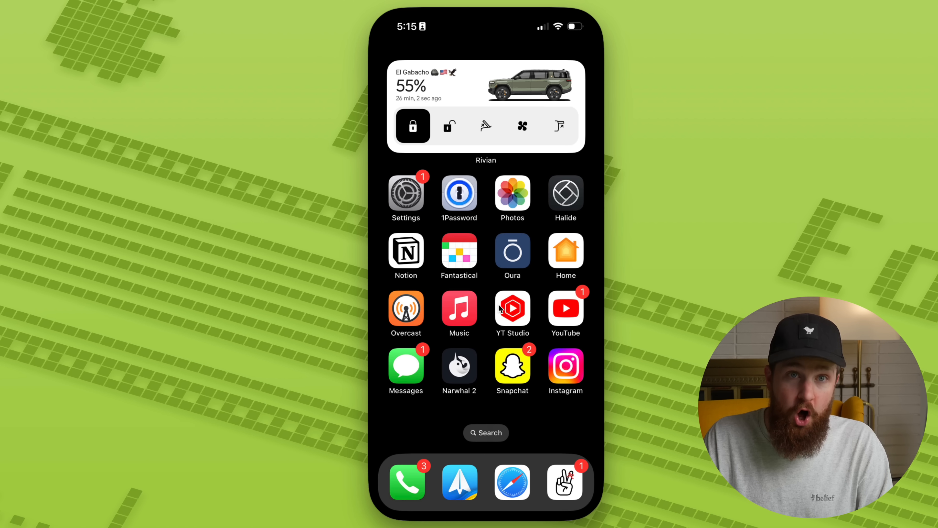
pyautogui.moveTo(495, 404)
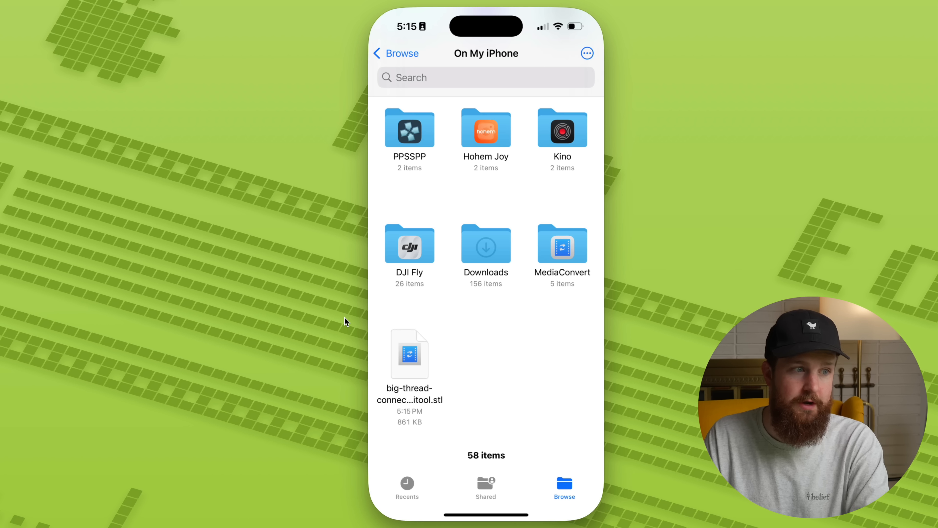
pyautogui.moveTo(551, 376)
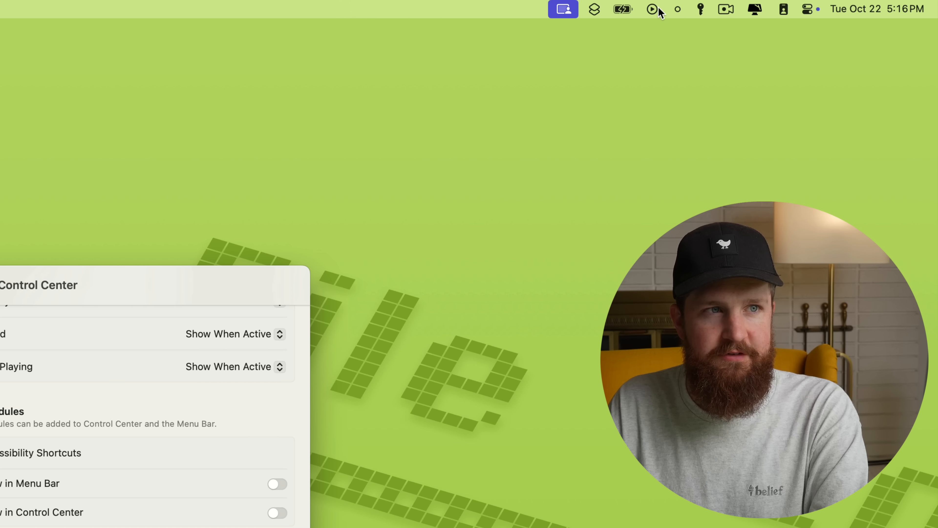
# In Control Center settings, set Battery to show Energy Mode.
pyautogui.click(623, 10)
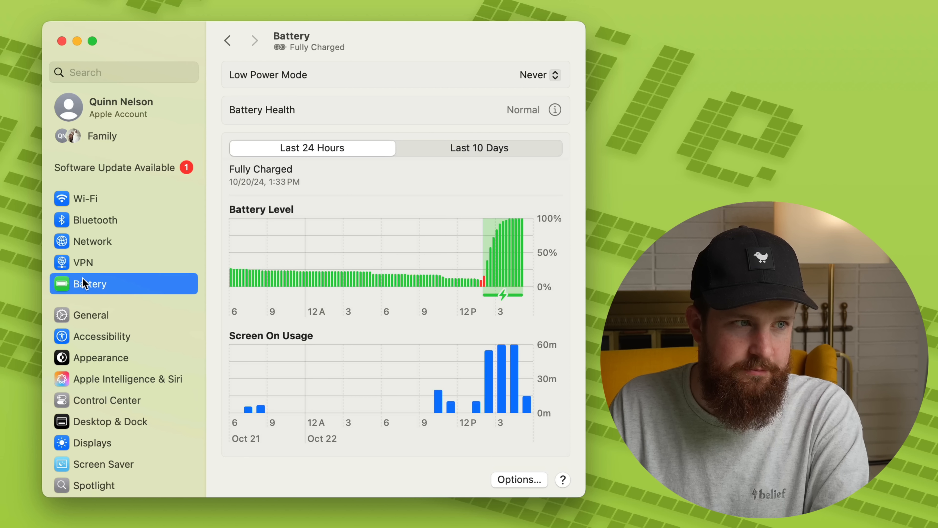
pyautogui.moveTo(482, 96)
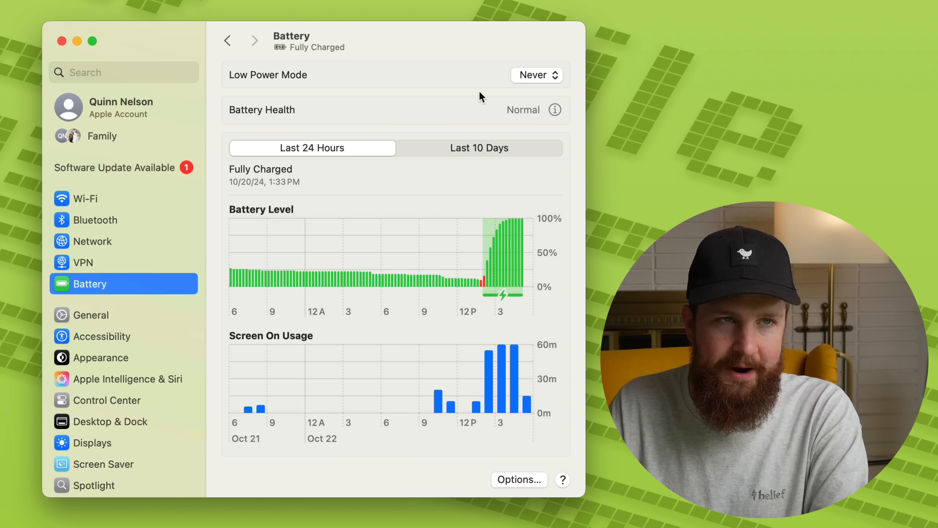
pyautogui.click(108, 400)
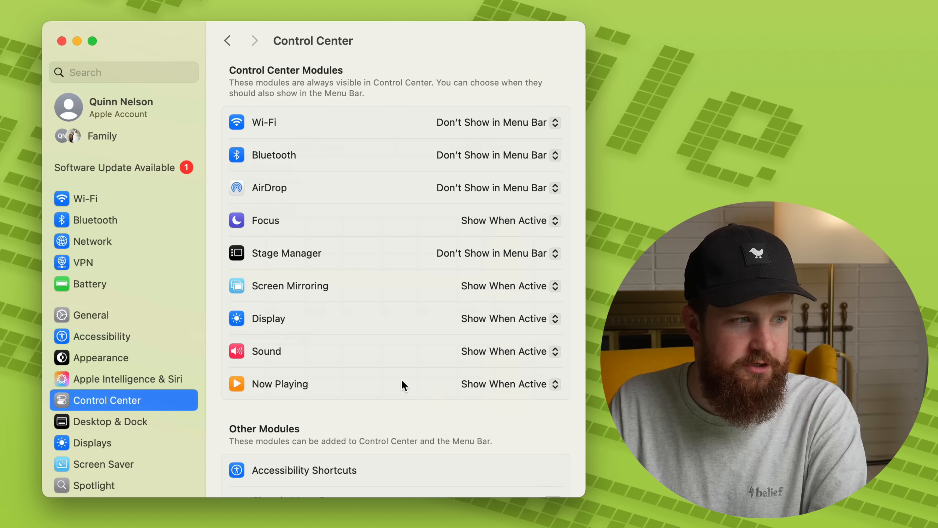
pyautogui.scroll(-3)
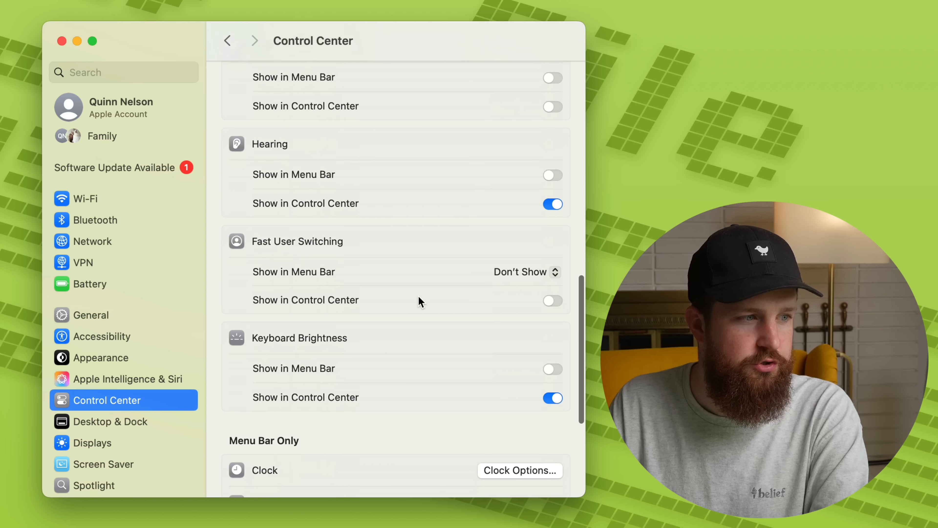
pyautogui.scroll(-3)
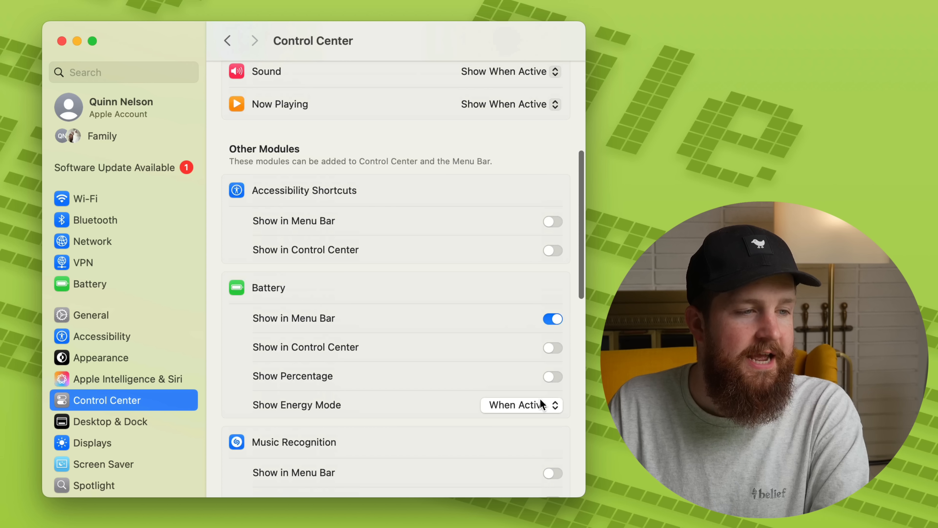
pyautogui.click(522, 405)
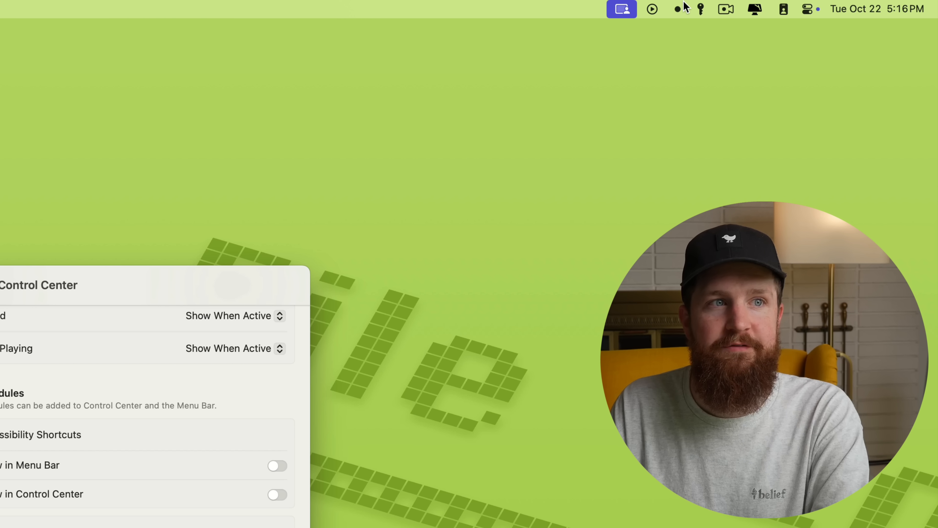
# Show the menu bar battery panel offering Low Power mode.
pyautogui.click(623, 9)
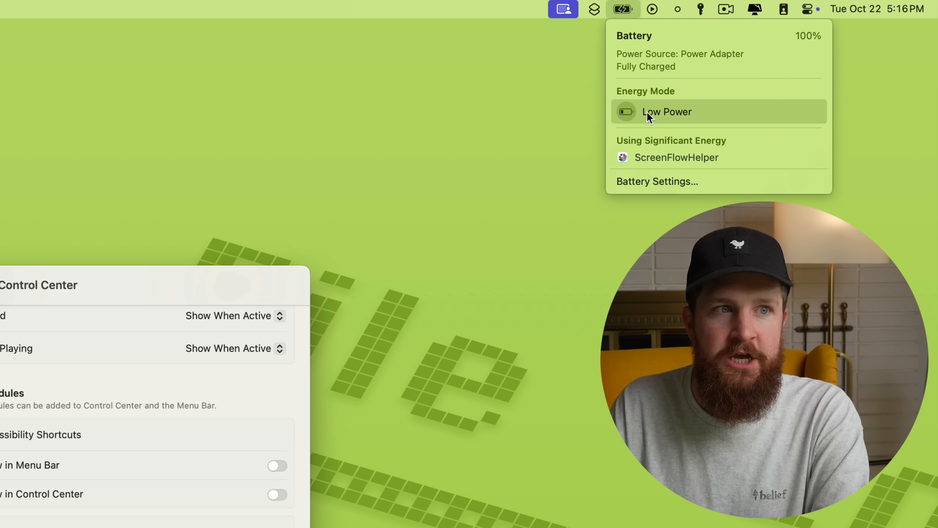